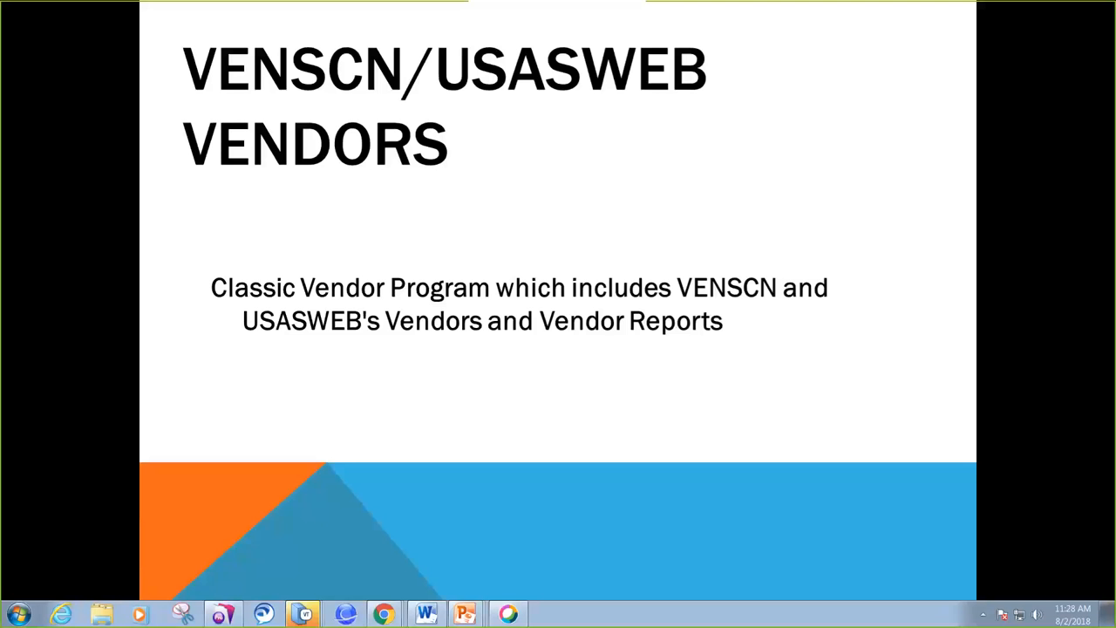
pyautogui.moveTo(781, 481)
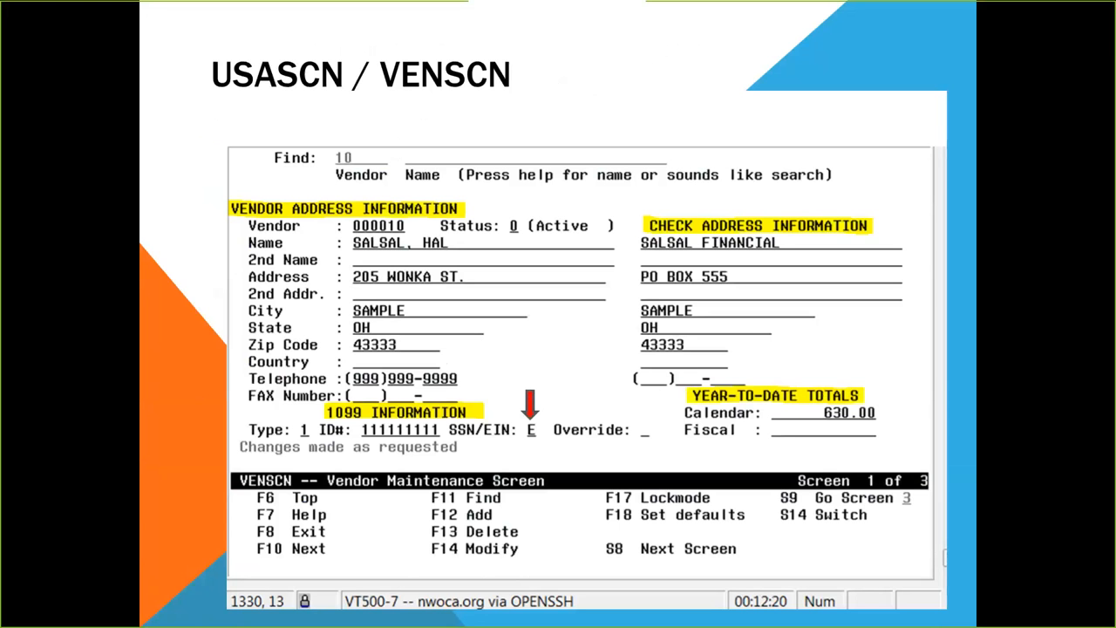
pyautogui.moveTo(470, 519)
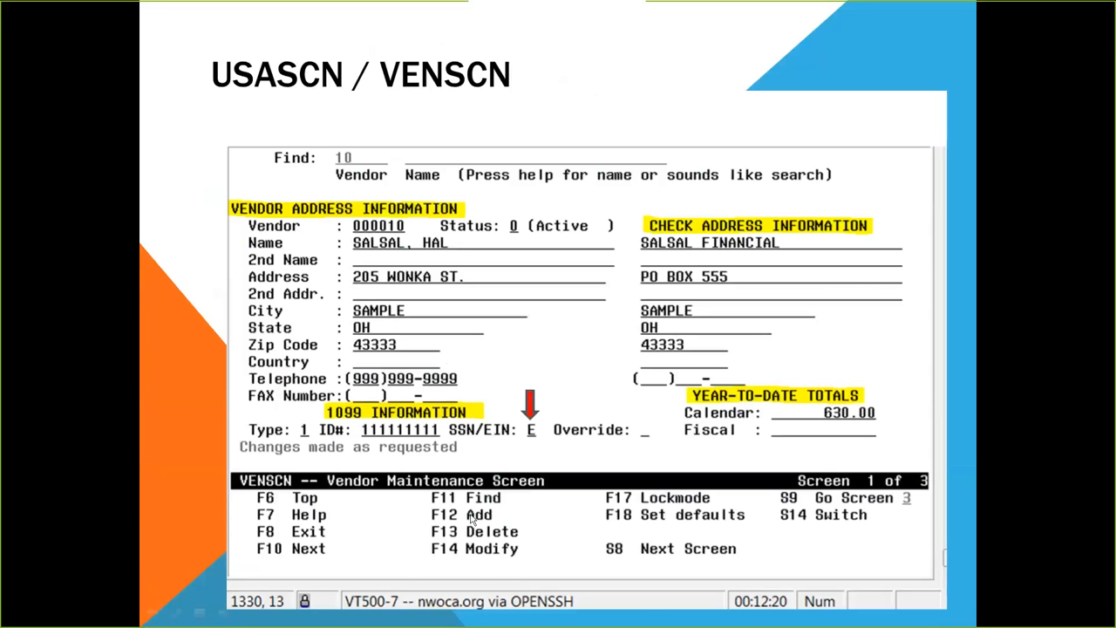
pyautogui.moveTo(432, 542)
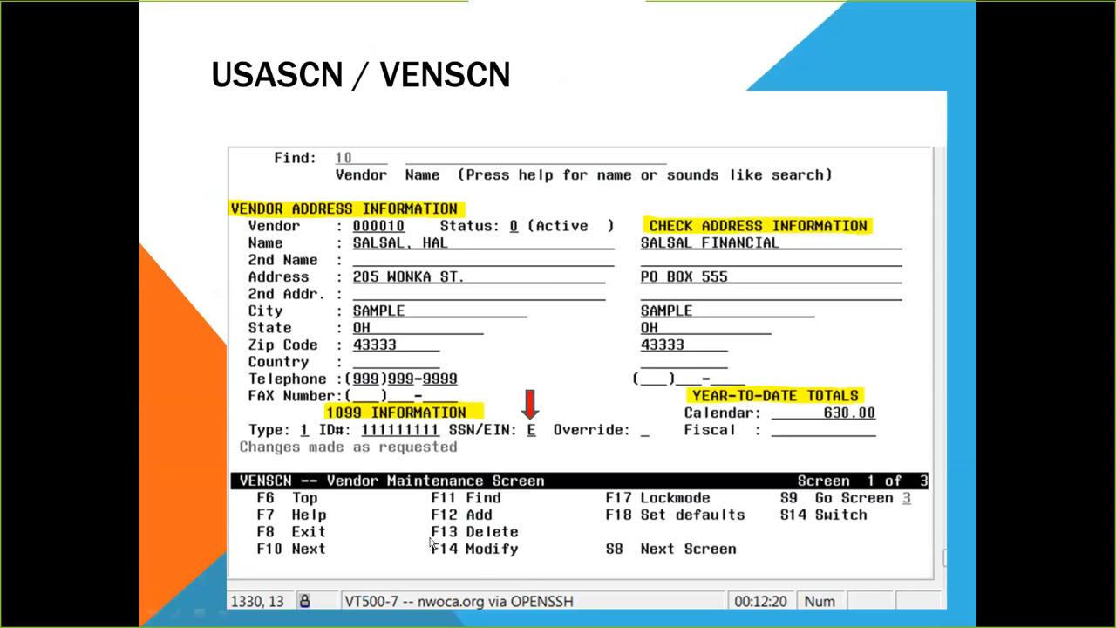
pyautogui.moveTo(439, 230)
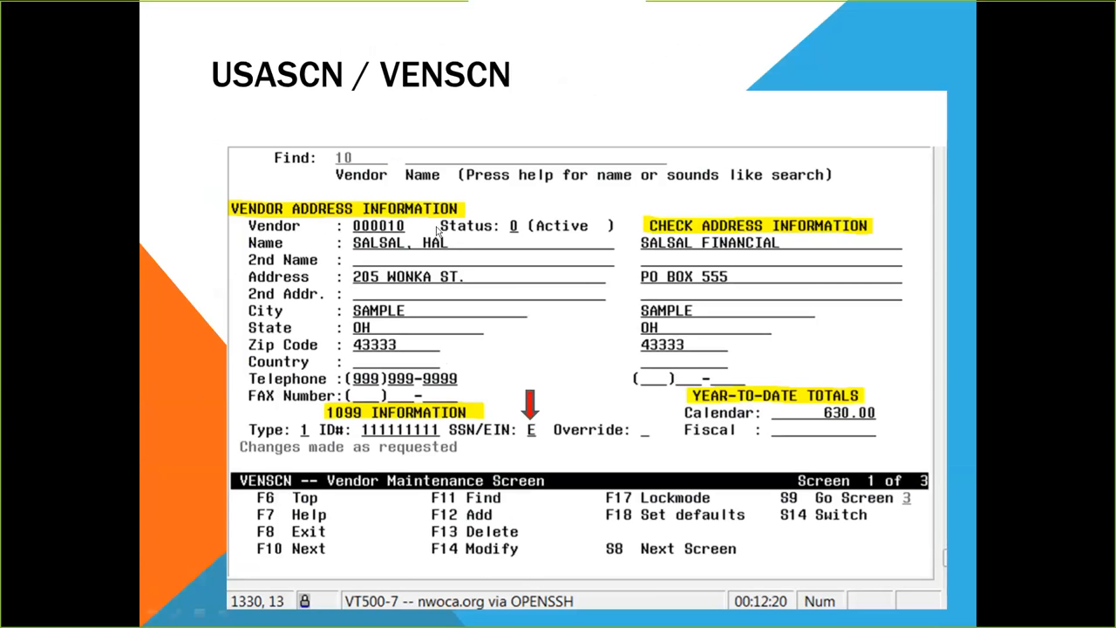
pyautogui.moveTo(386, 247)
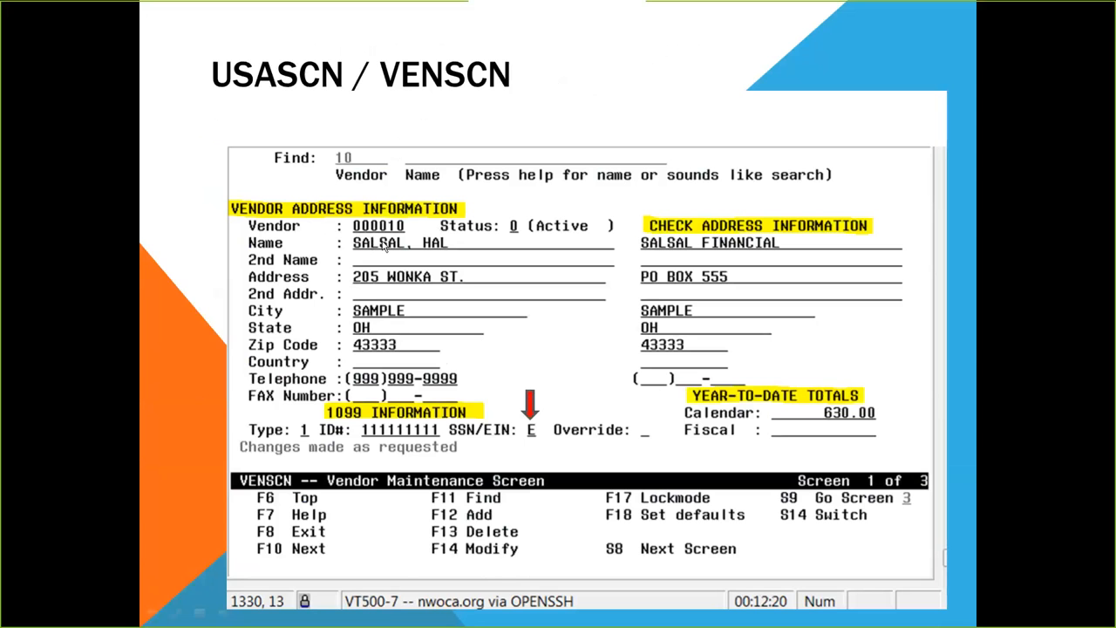
pyautogui.moveTo(370, 293)
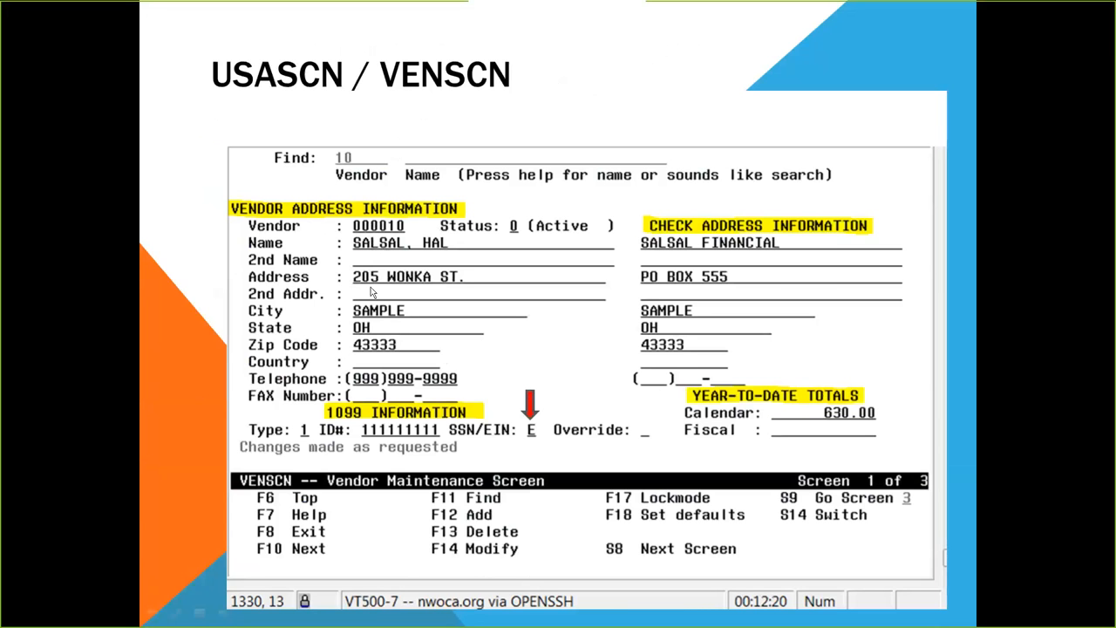
pyautogui.moveTo(363, 375)
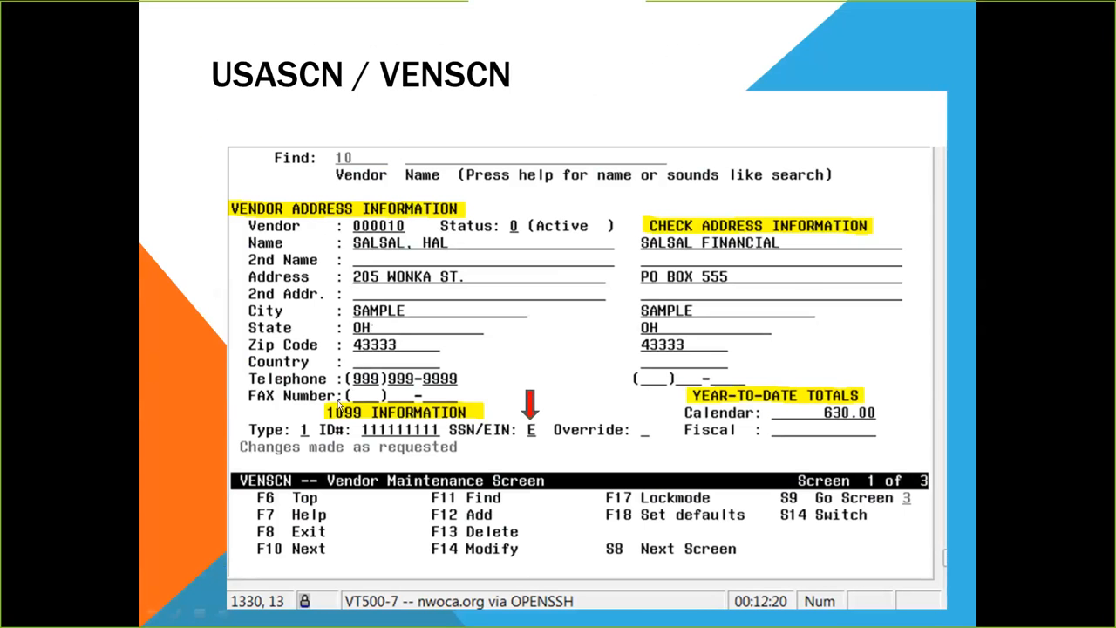
pyautogui.moveTo(411, 415)
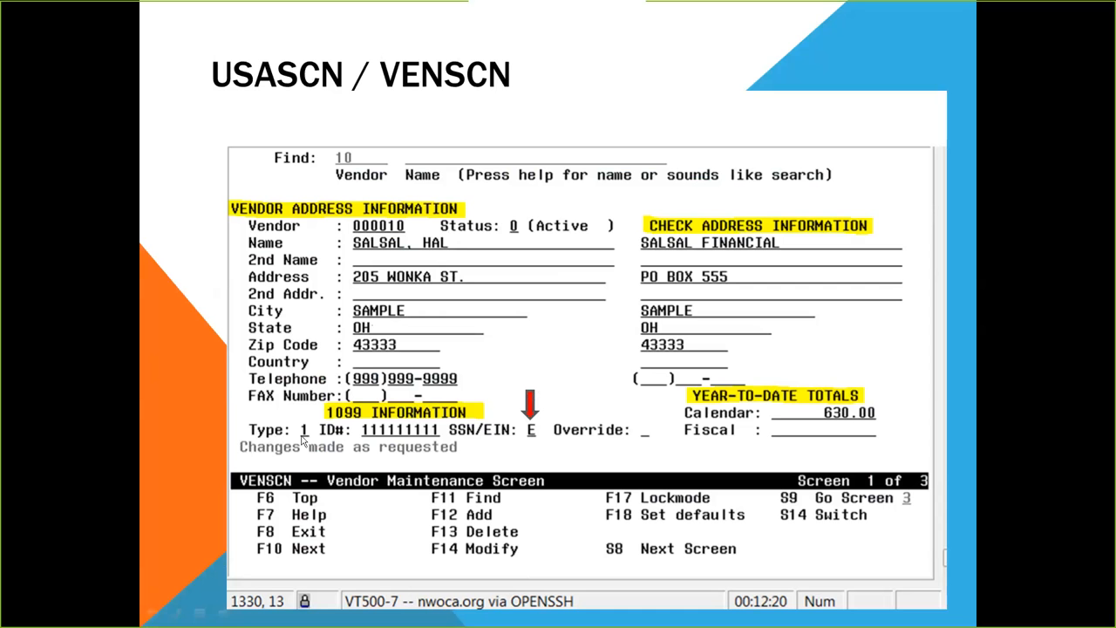
pyautogui.moveTo(306, 436)
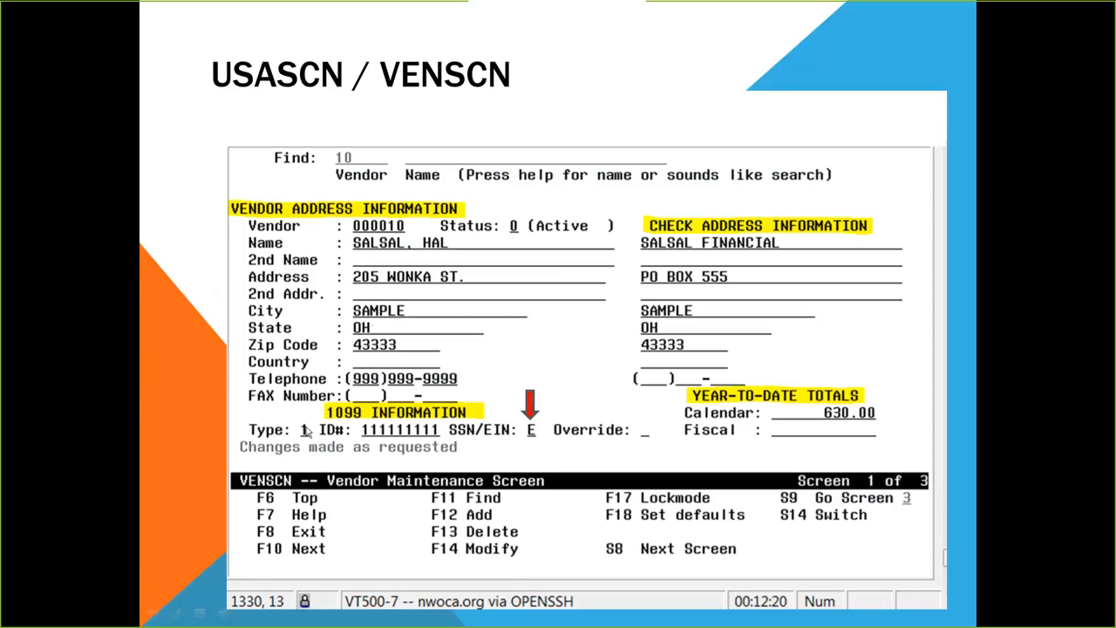
pyautogui.moveTo(300, 439)
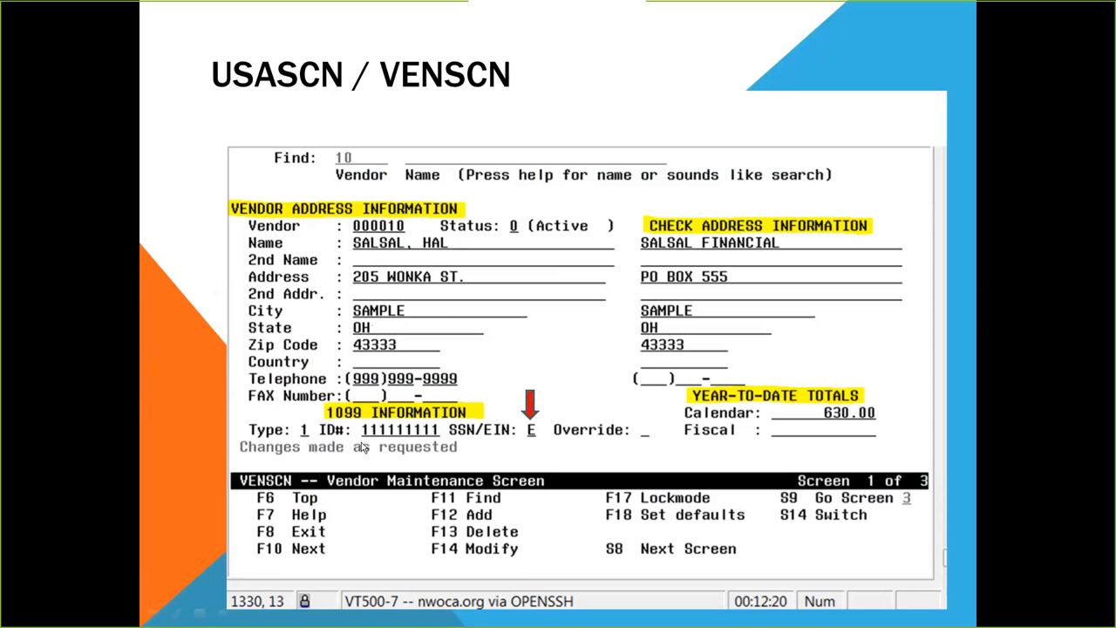
pyautogui.moveTo(392, 446)
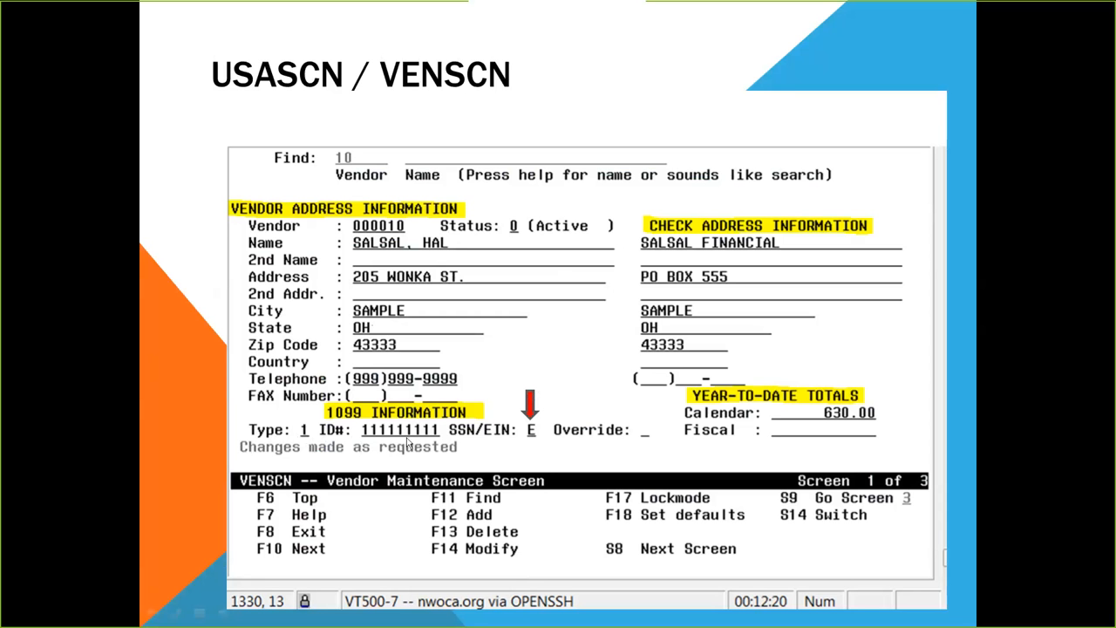
pyautogui.moveTo(389, 444)
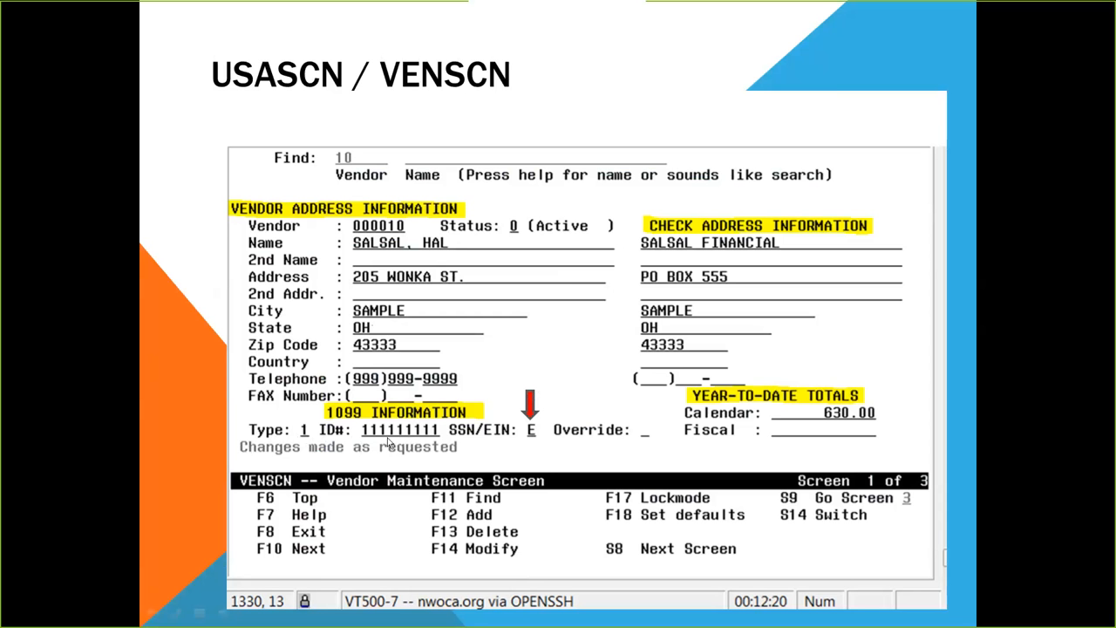
pyautogui.moveTo(398, 444)
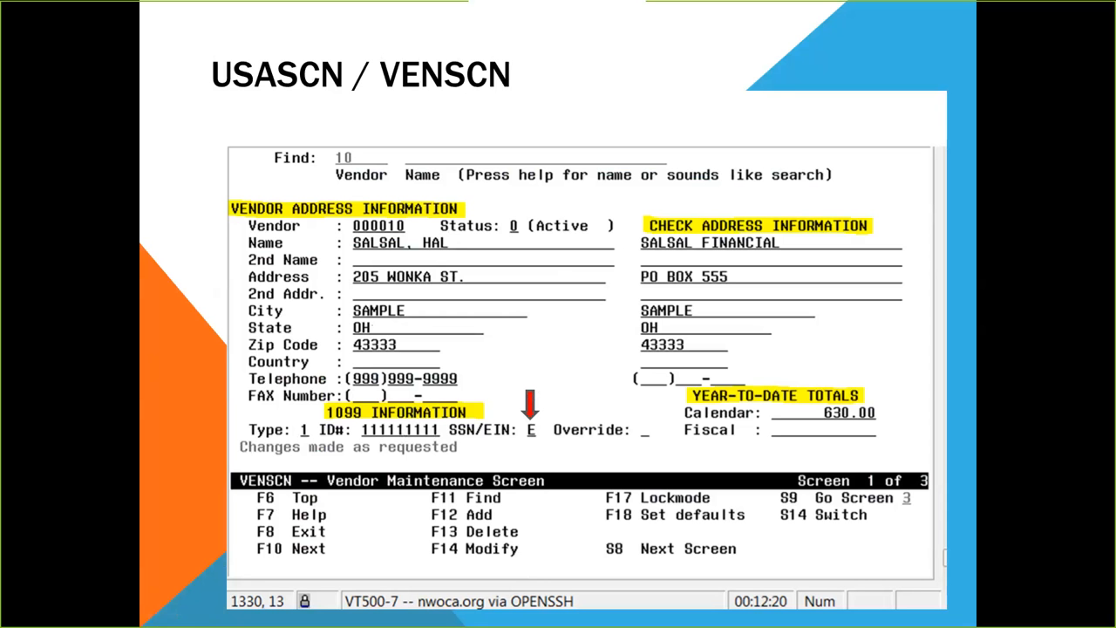
pyautogui.moveTo(476, 438)
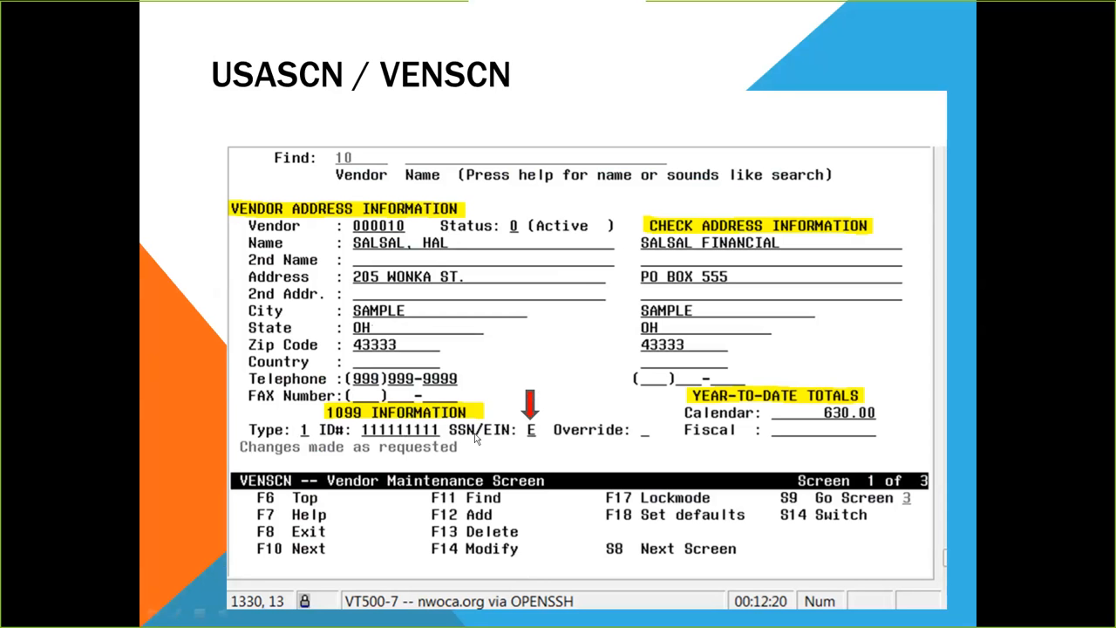
pyautogui.moveTo(486, 433)
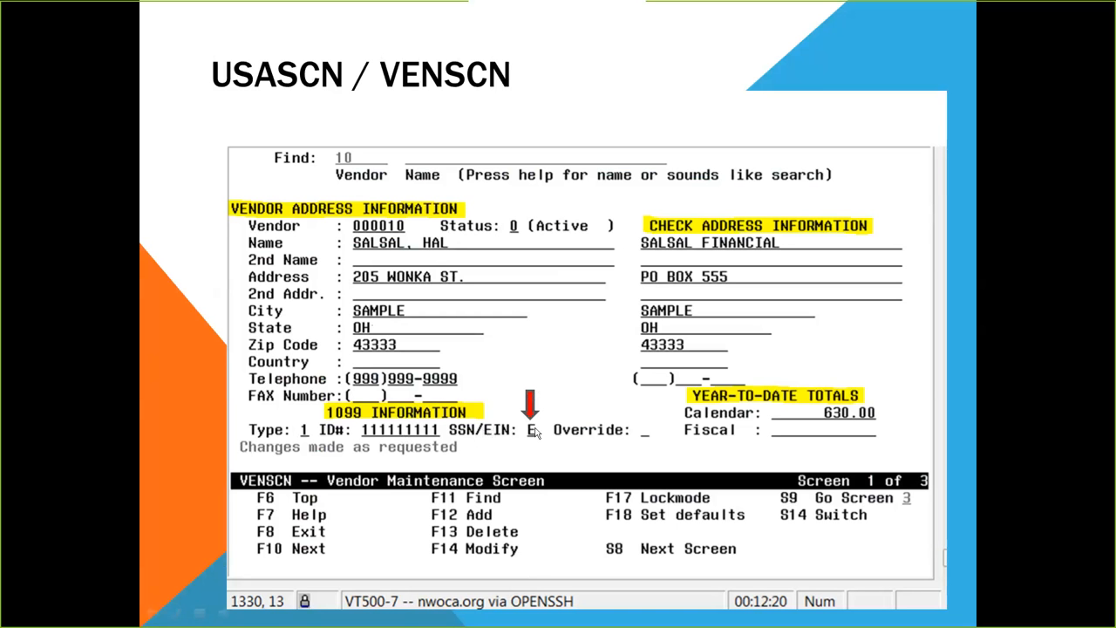
pyautogui.moveTo(515, 440)
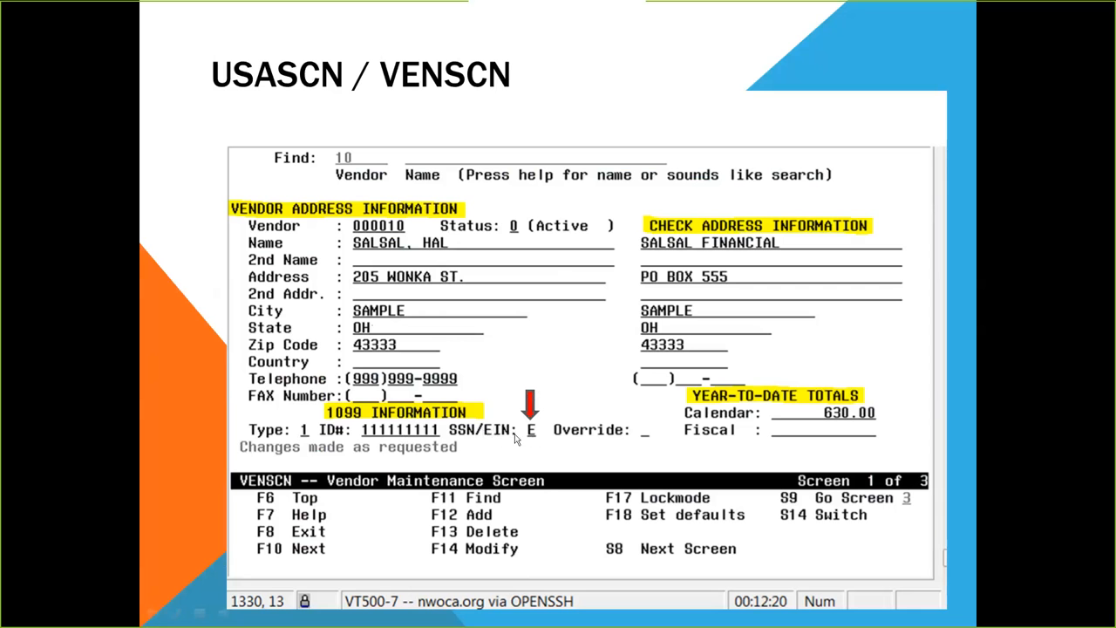
pyautogui.moveTo(530, 439)
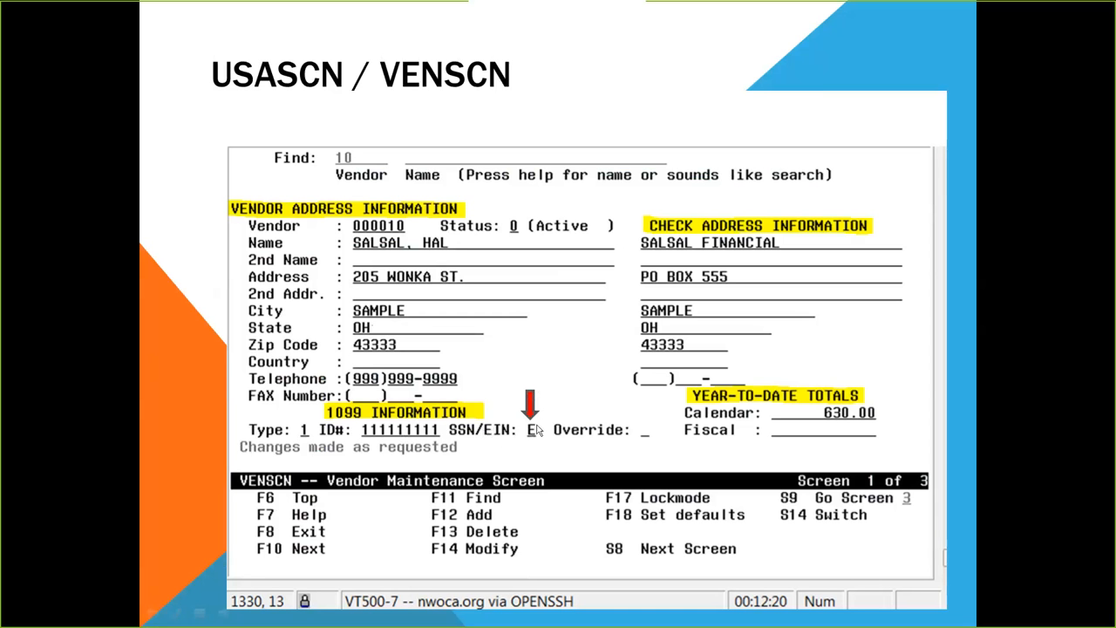
pyautogui.moveTo(514, 443)
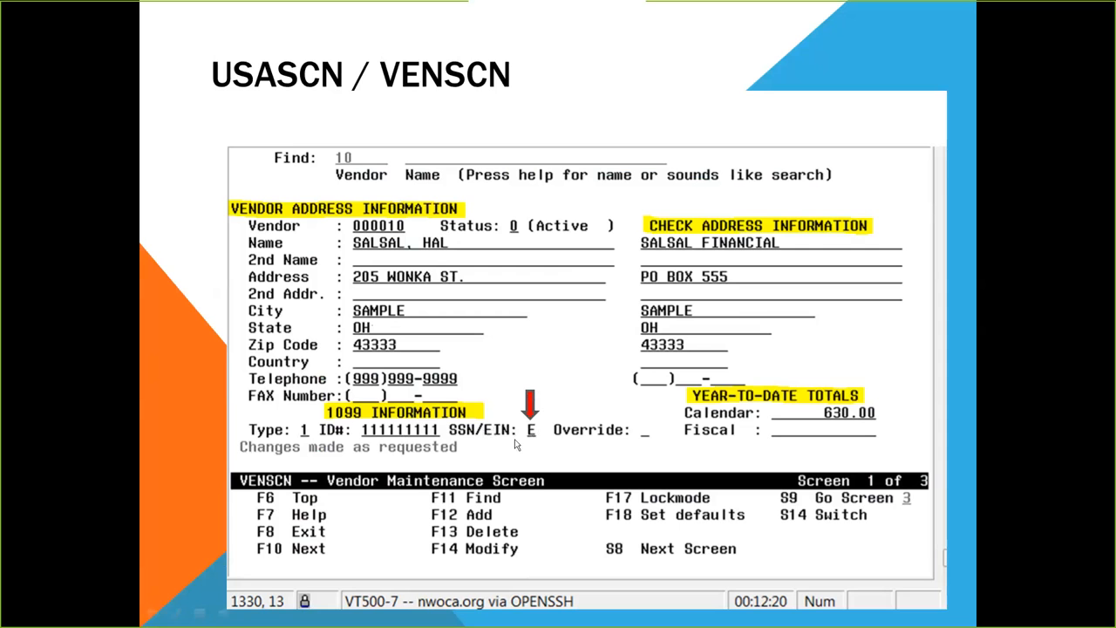
pyautogui.moveTo(523, 447)
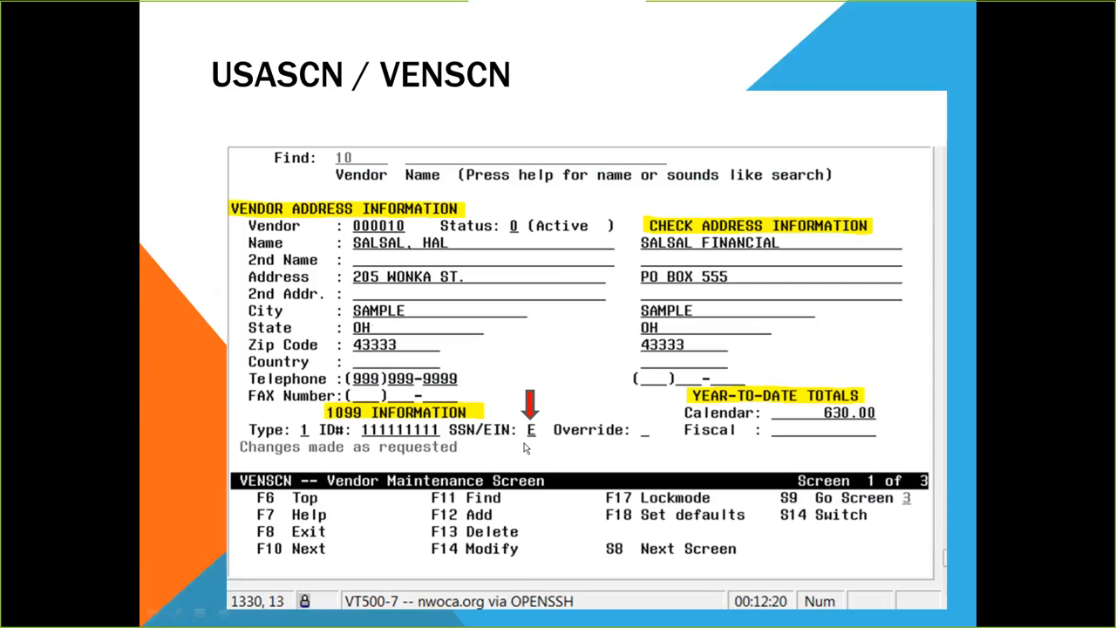
pyautogui.moveTo(774, 246)
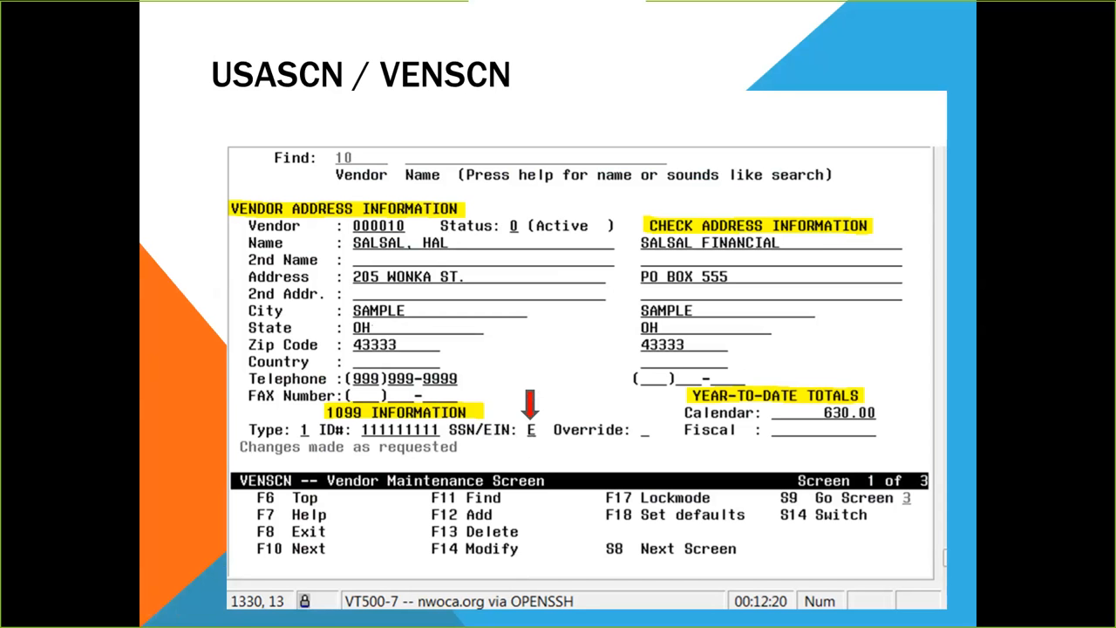
pyautogui.moveTo(692, 303)
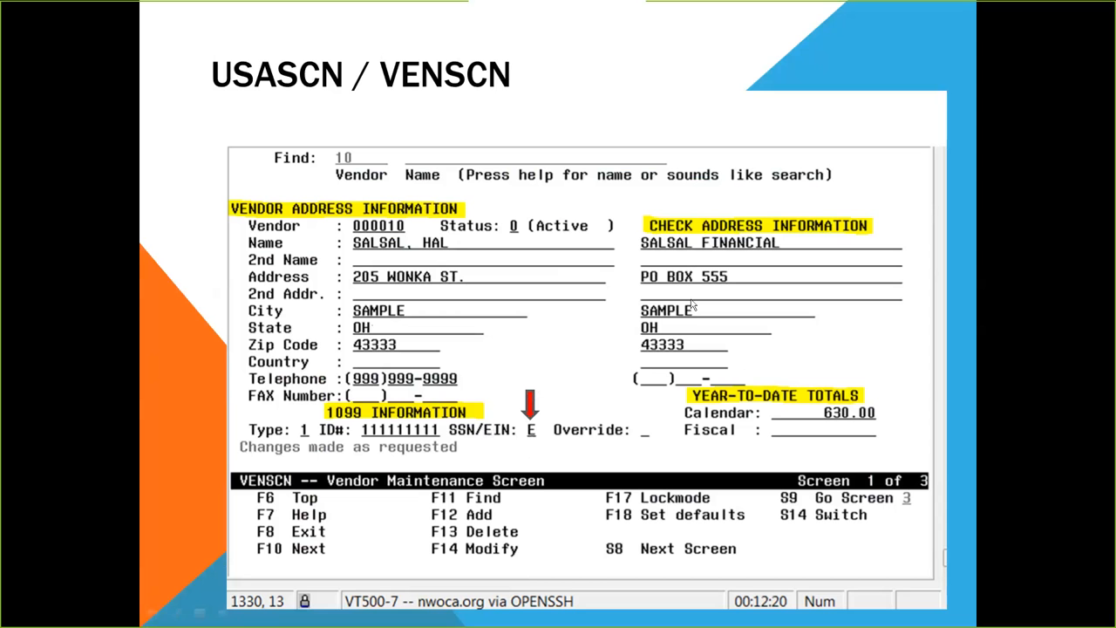
pyautogui.moveTo(387, 265)
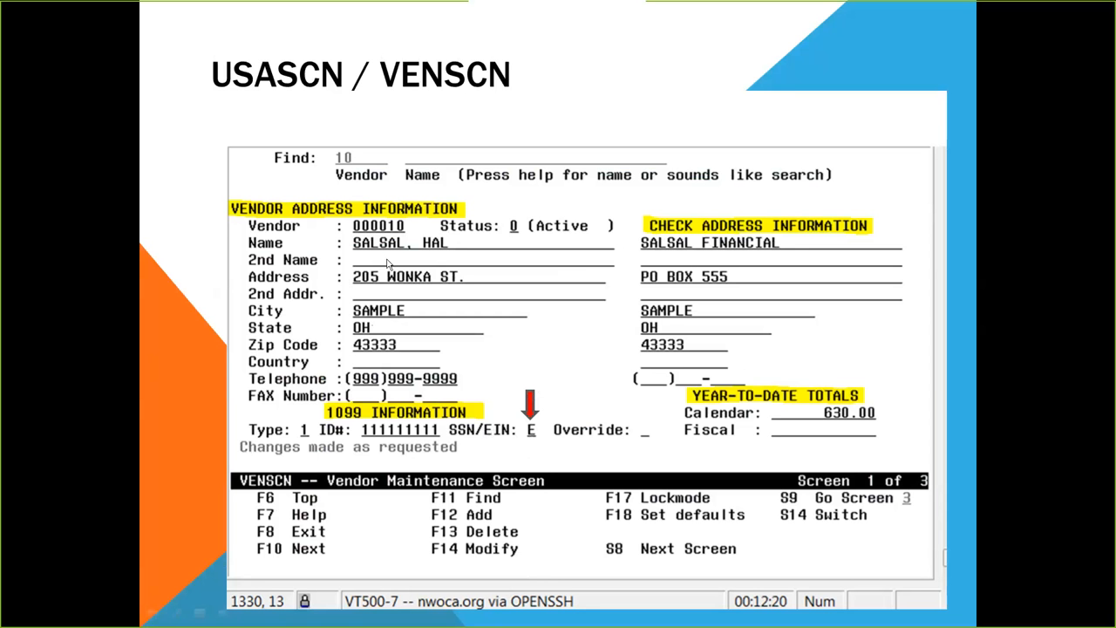
pyautogui.moveTo(645, 270)
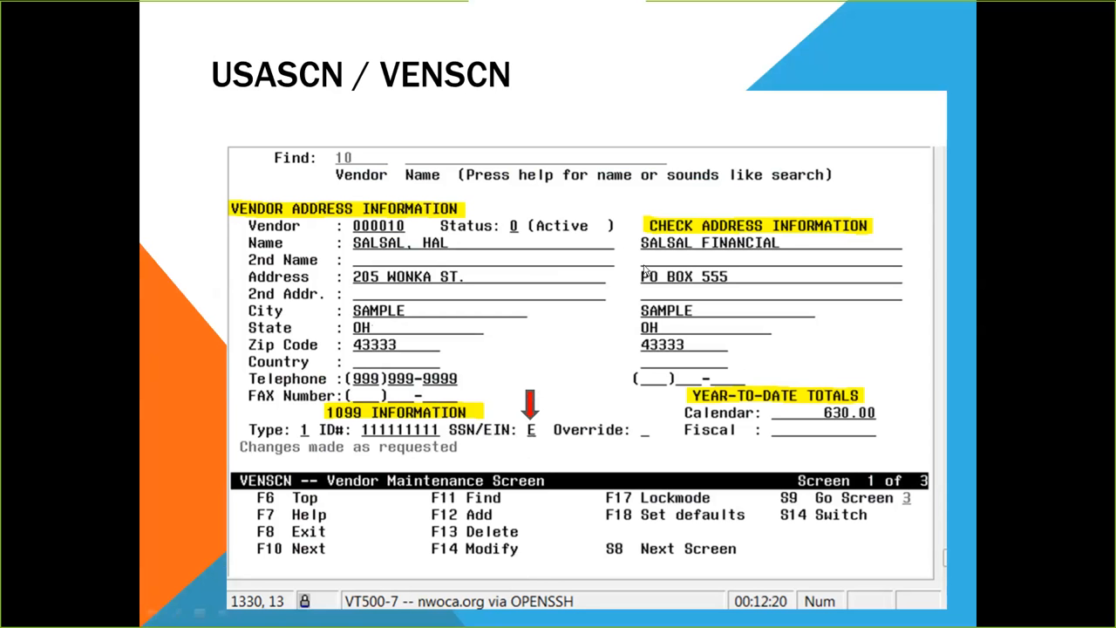
pyautogui.moveTo(687, 351)
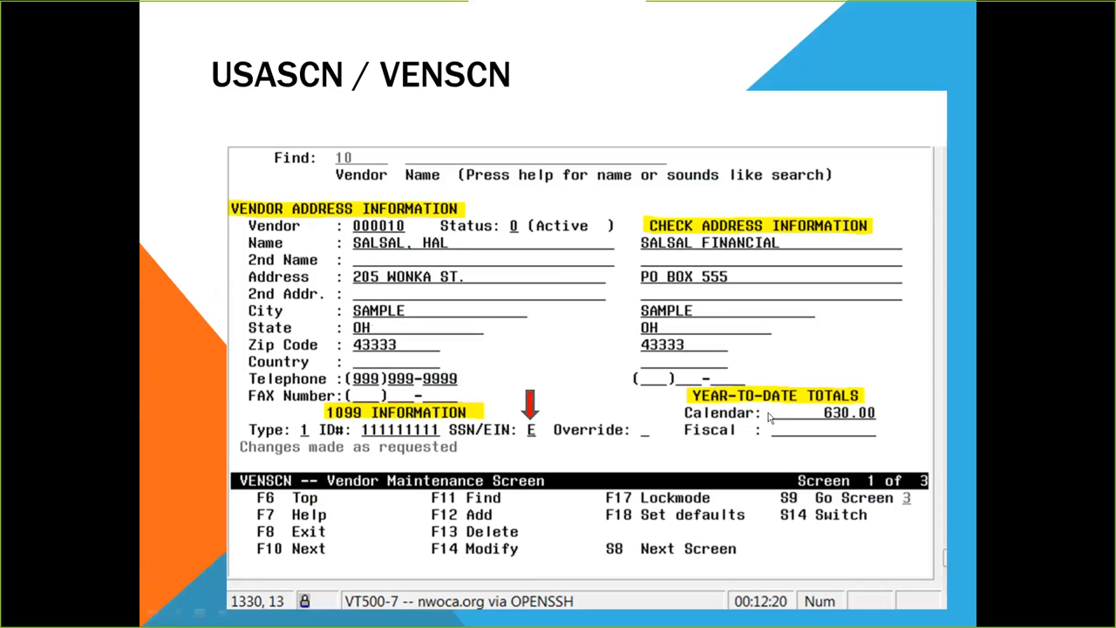
pyautogui.moveTo(760, 433)
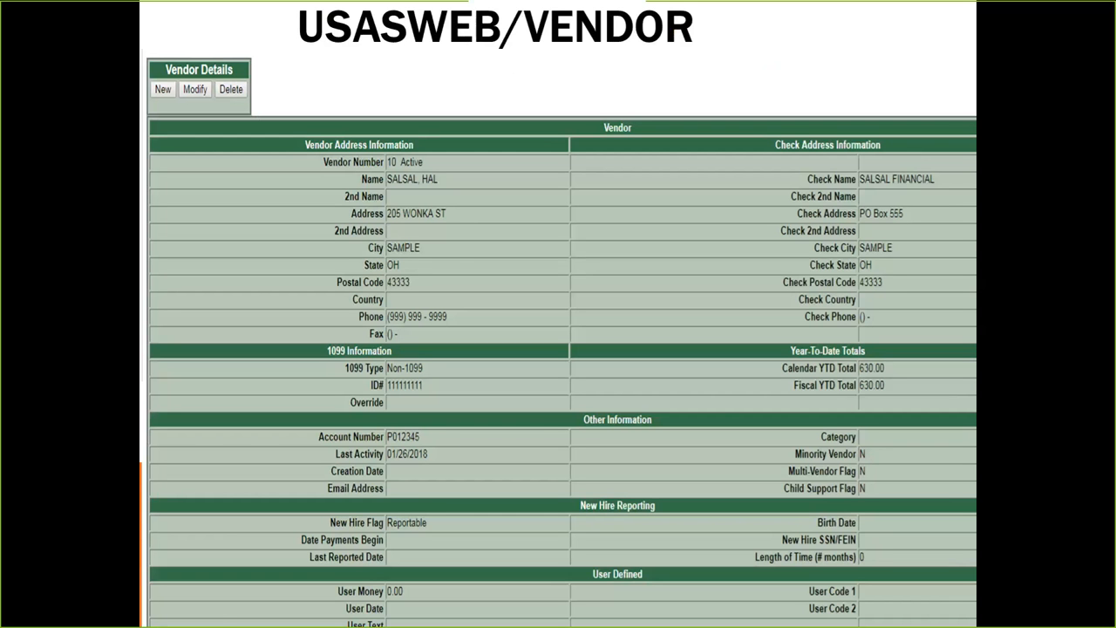
pyautogui.moveTo(331, 153)
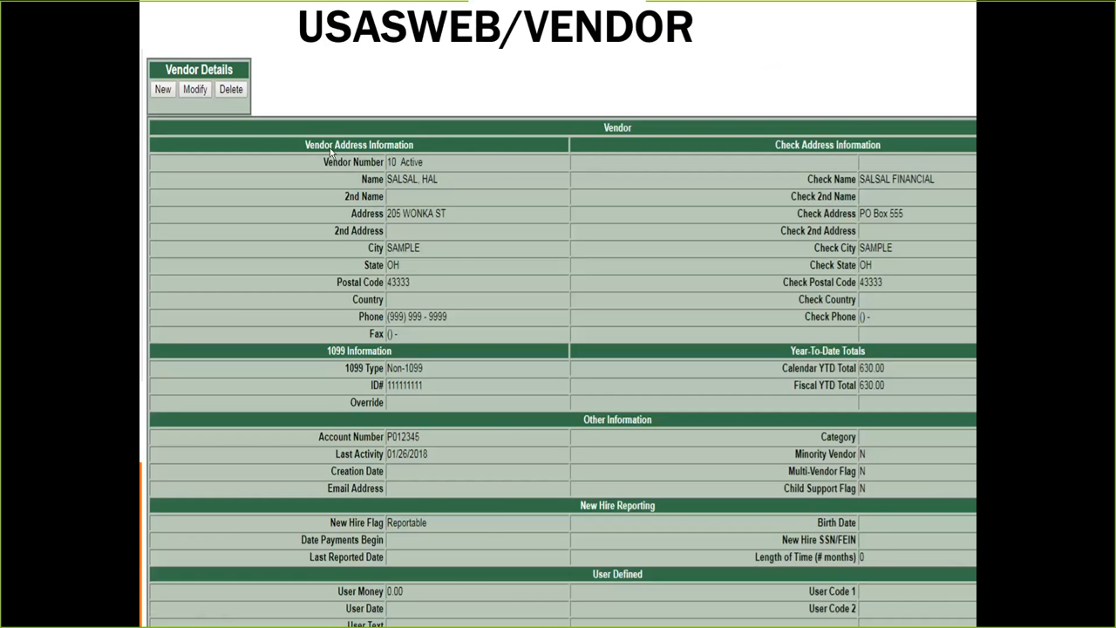
pyautogui.moveTo(208, 105)
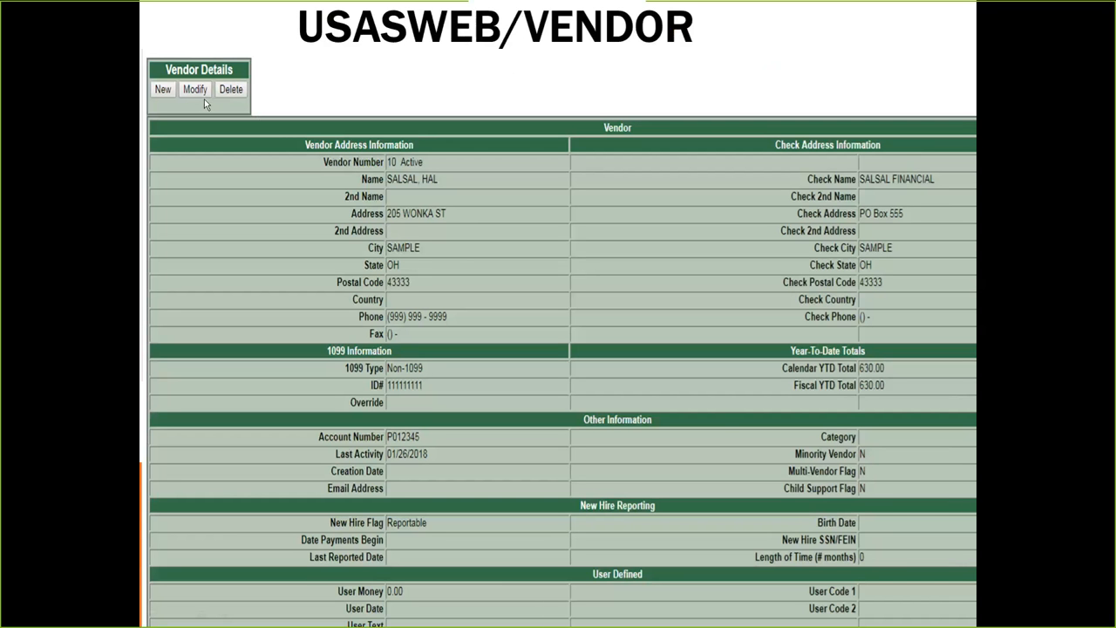
pyautogui.moveTo(205, 104)
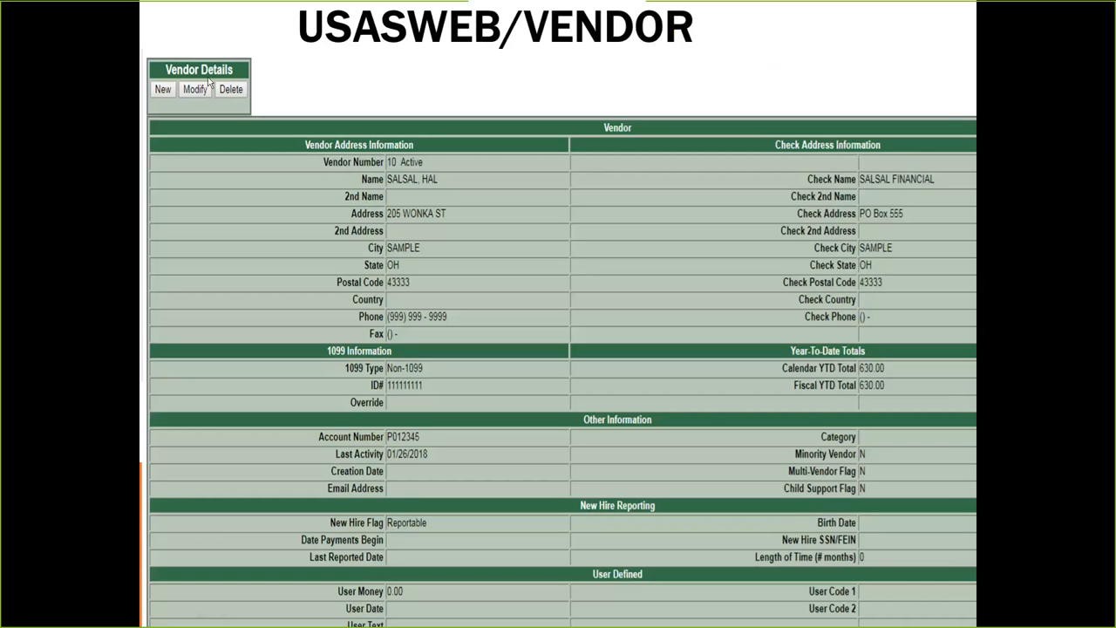
pyautogui.moveTo(185, 122)
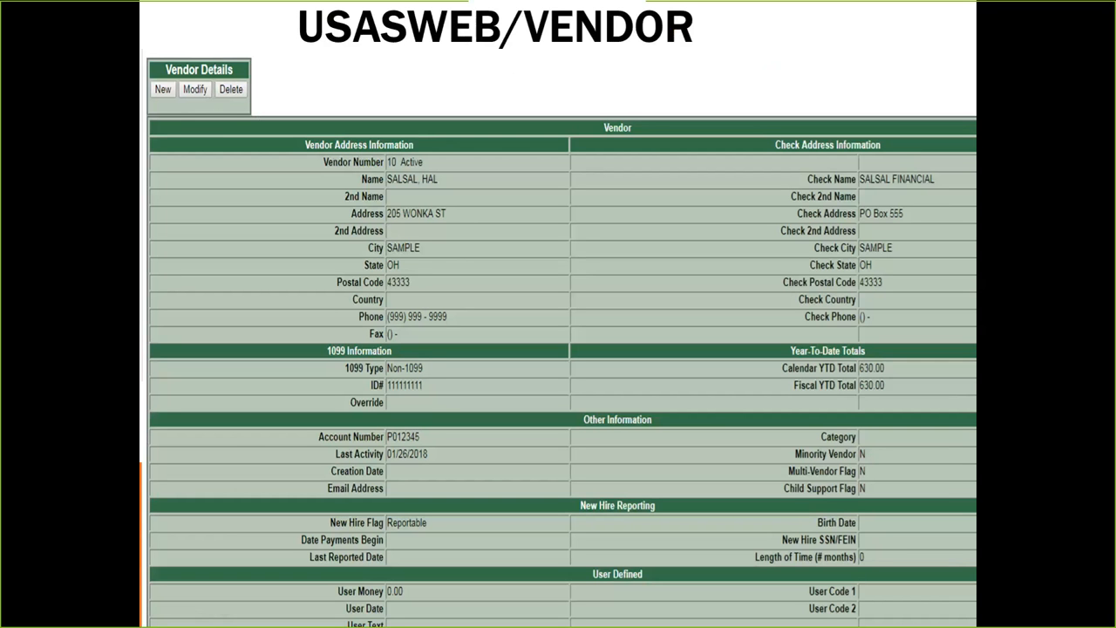
pyautogui.moveTo(220, 354)
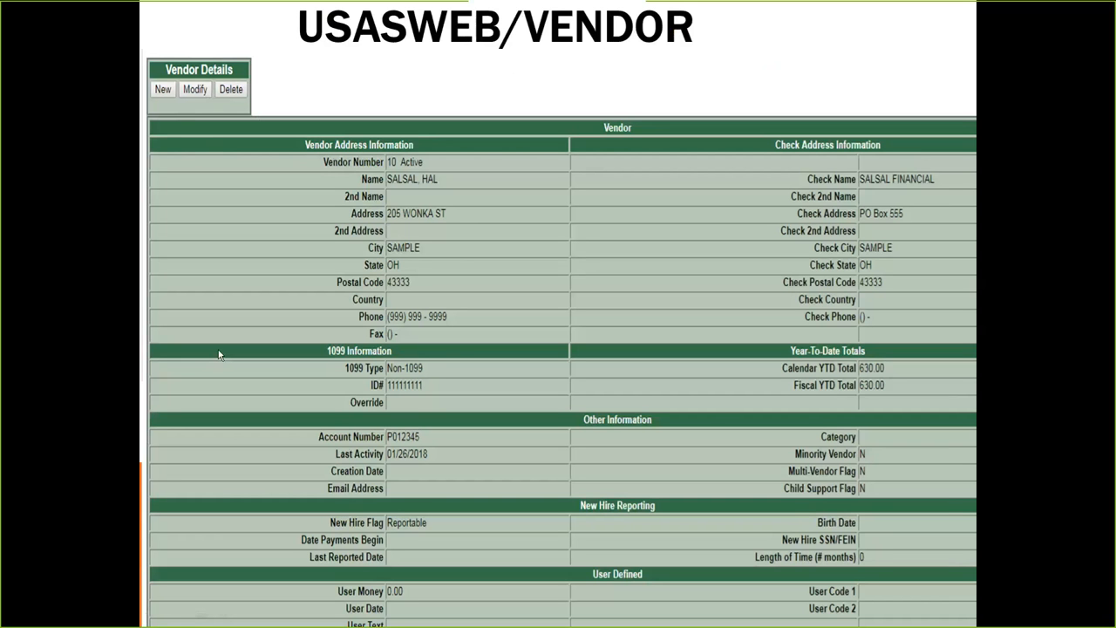
pyautogui.moveTo(202, 365)
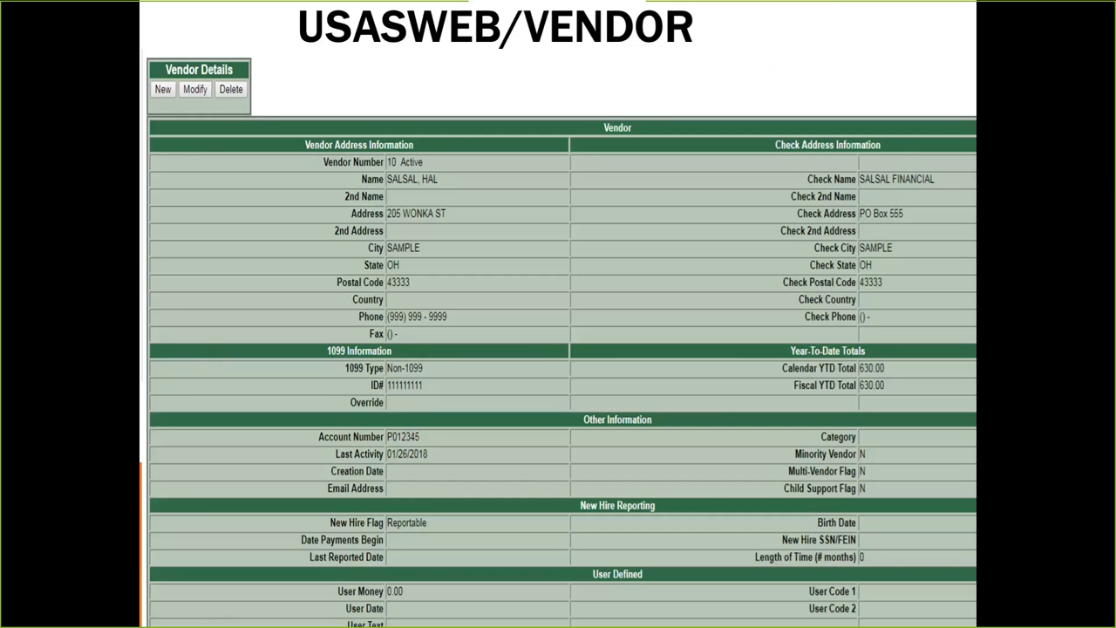
pyautogui.moveTo(429, 162)
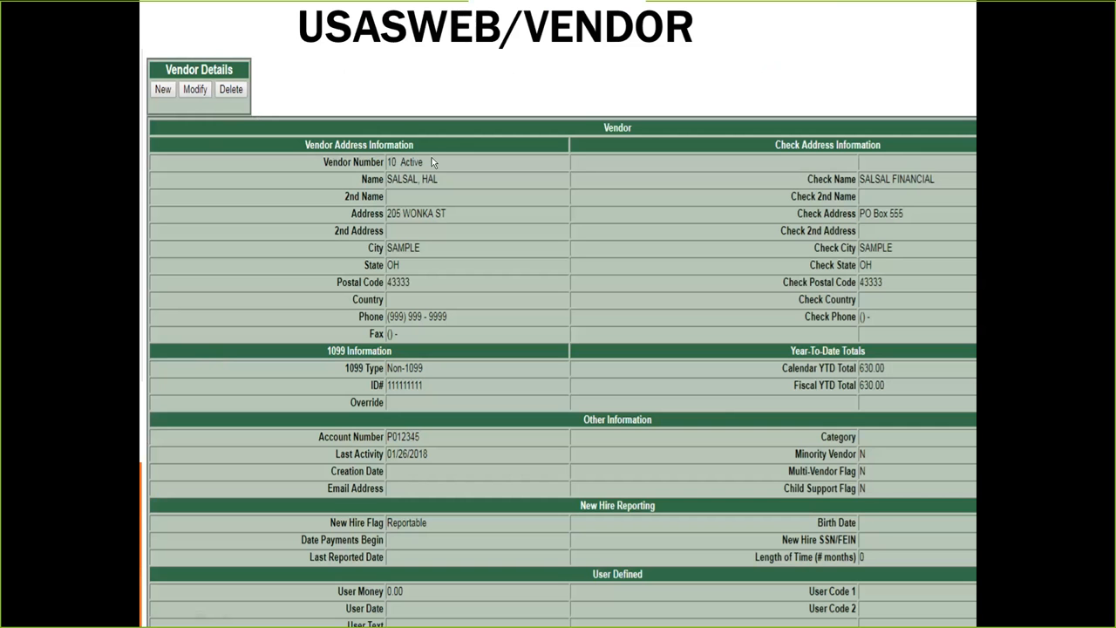
pyautogui.moveTo(380, 171)
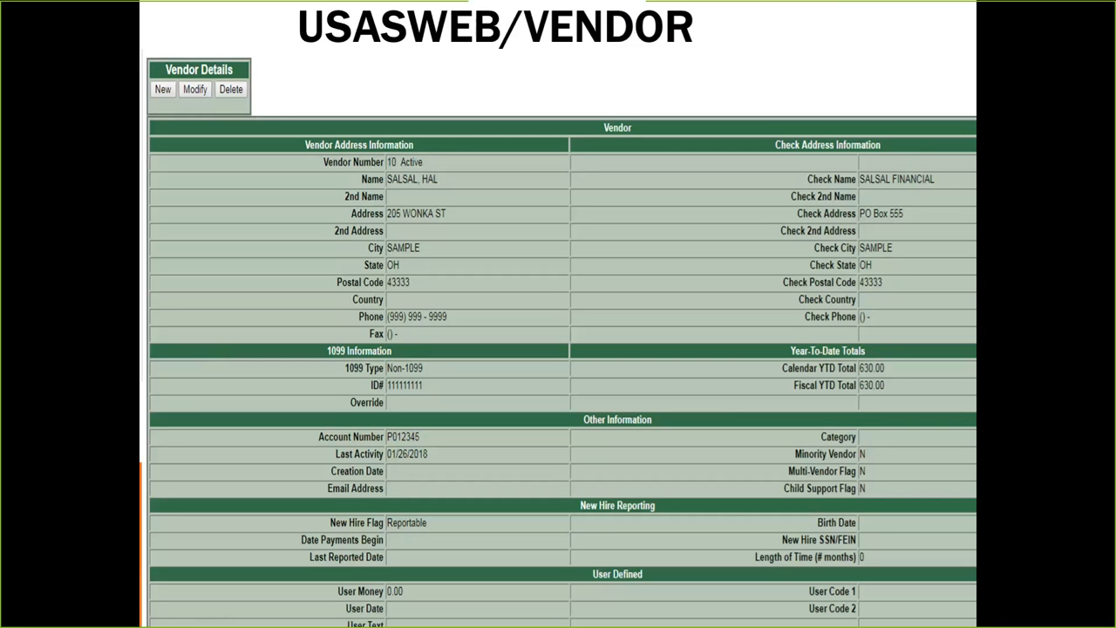
pyautogui.moveTo(357, 346)
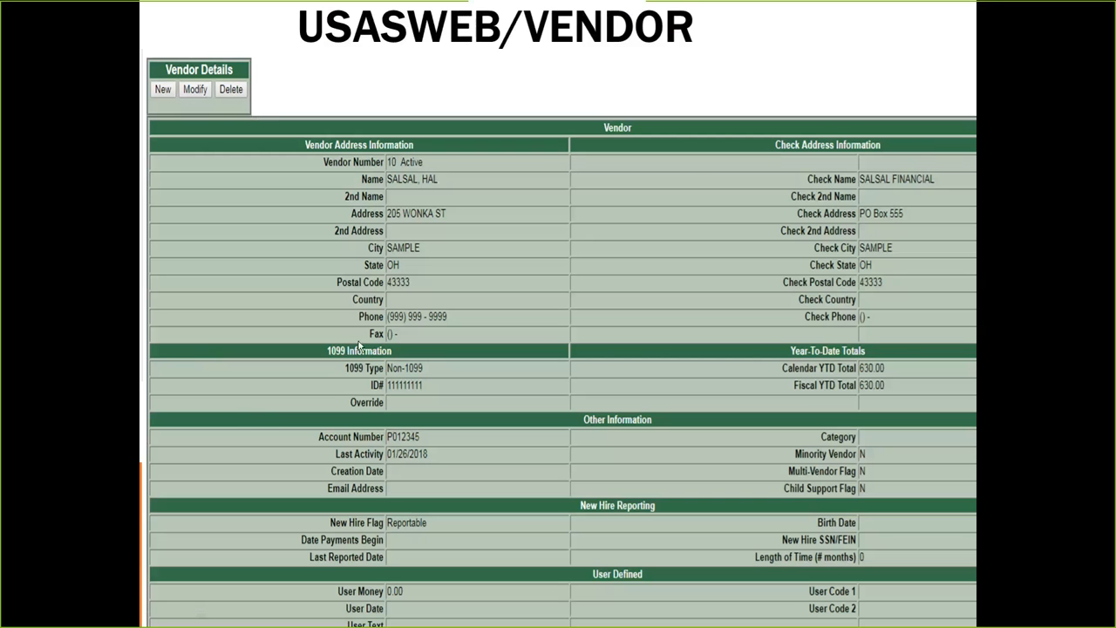
pyautogui.moveTo(244, 419)
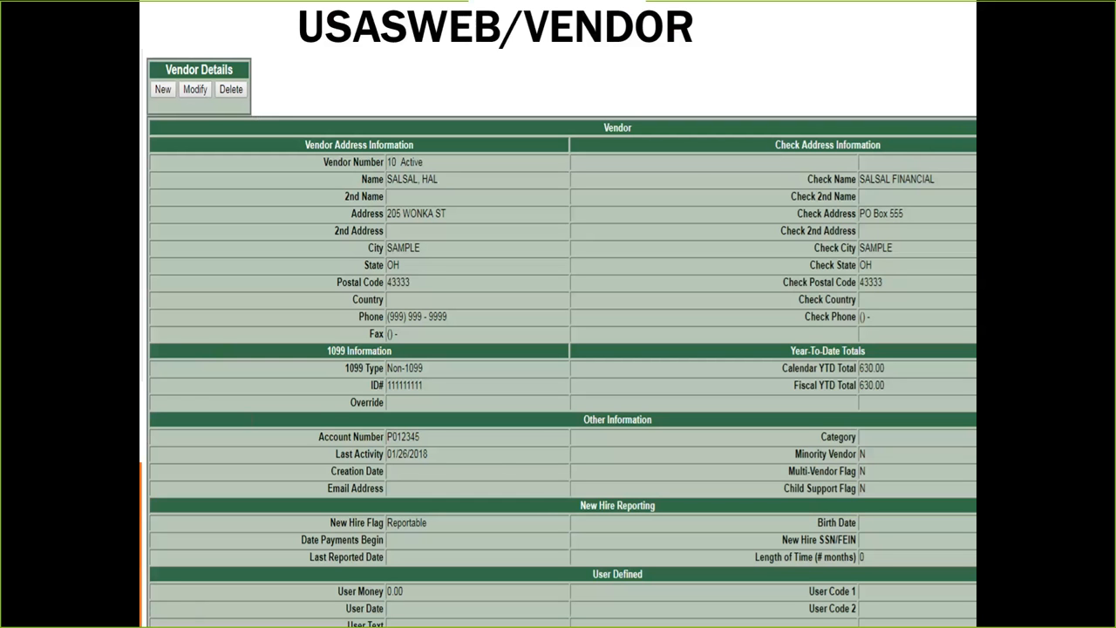
pyautogui.moveTo(500, 476)
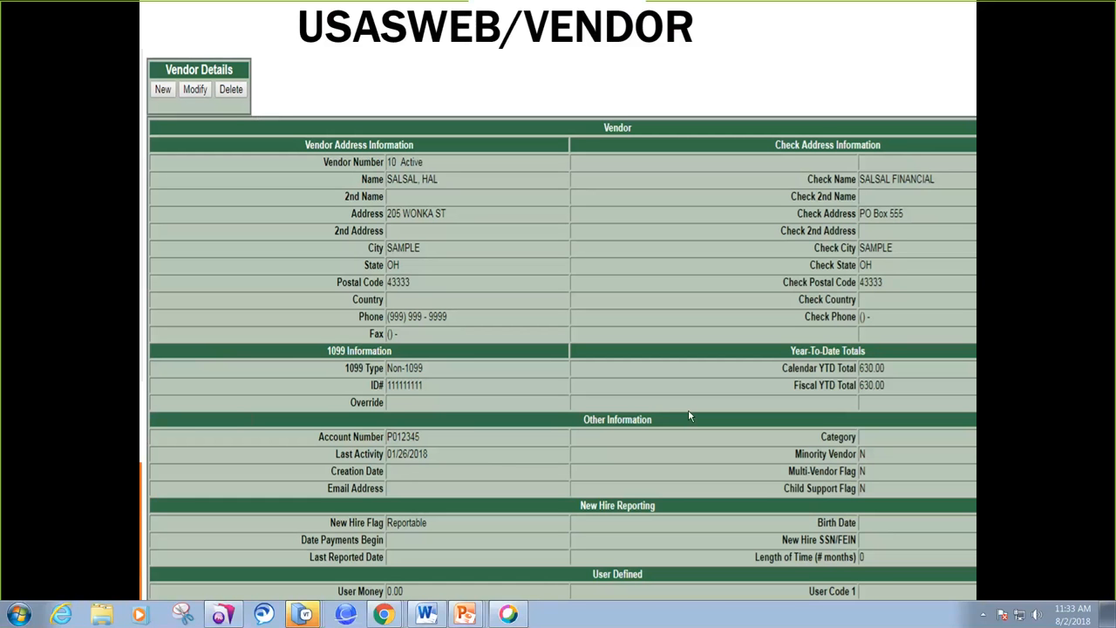
pyautogui.scroll(-3)
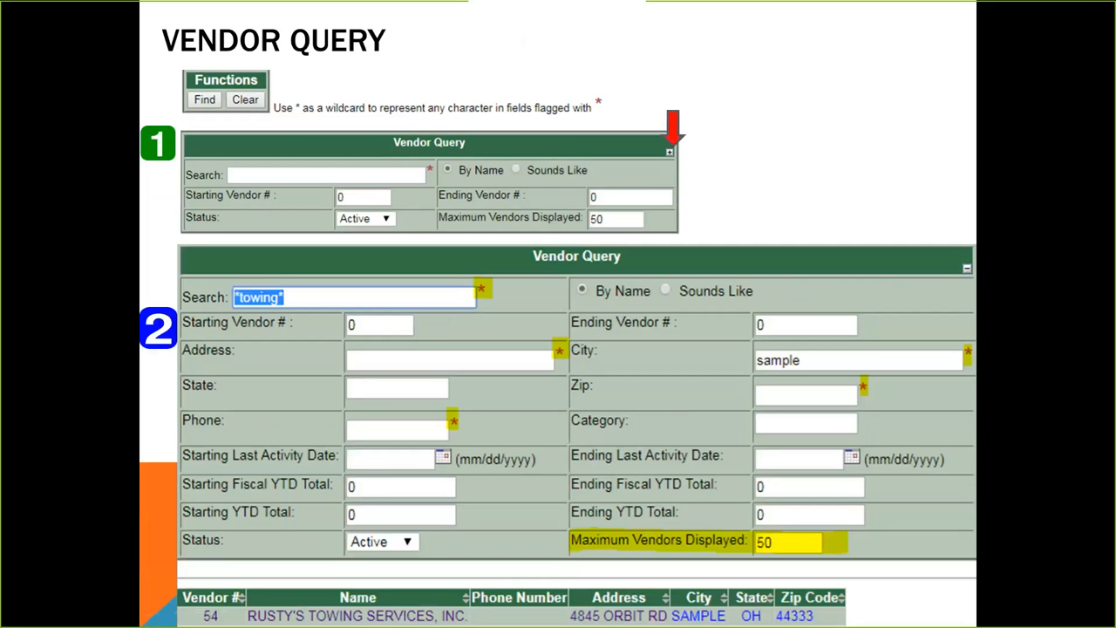
pyautogui.moveTo(690, 164)
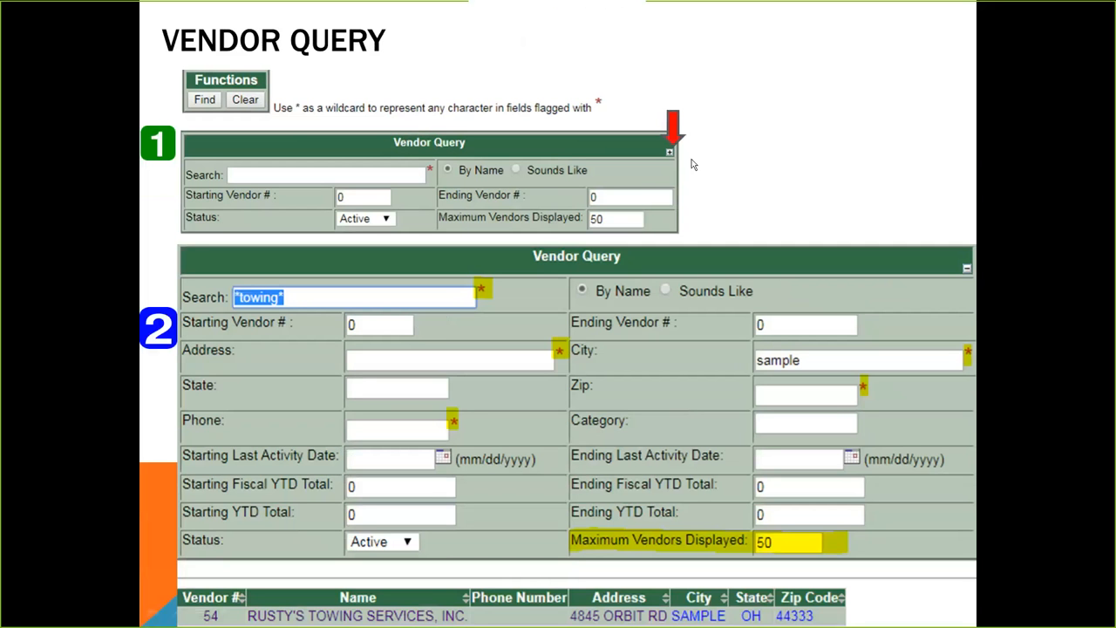
pyautogui.moveTo(637, 178)
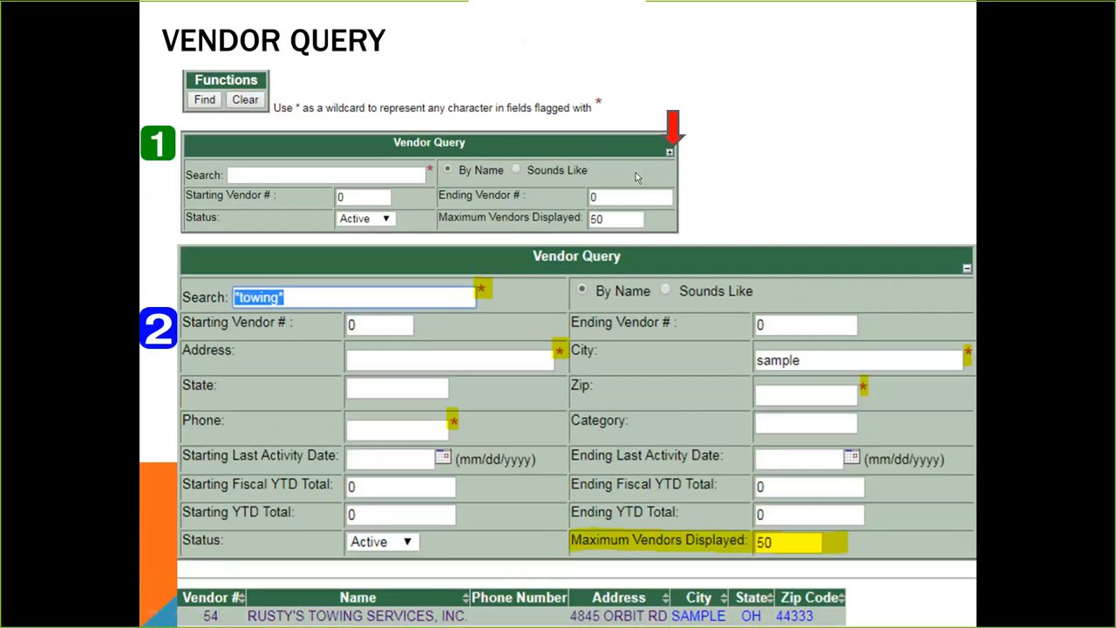
pyautogui.moveTo(673, 165)
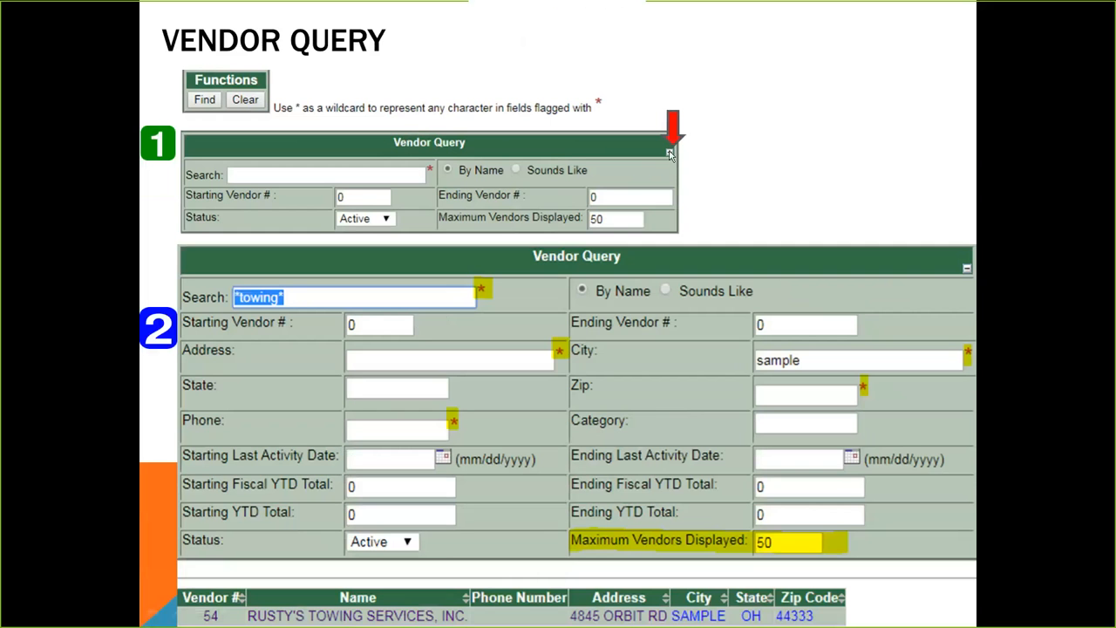
pyautogui.moveTo(671, 184)
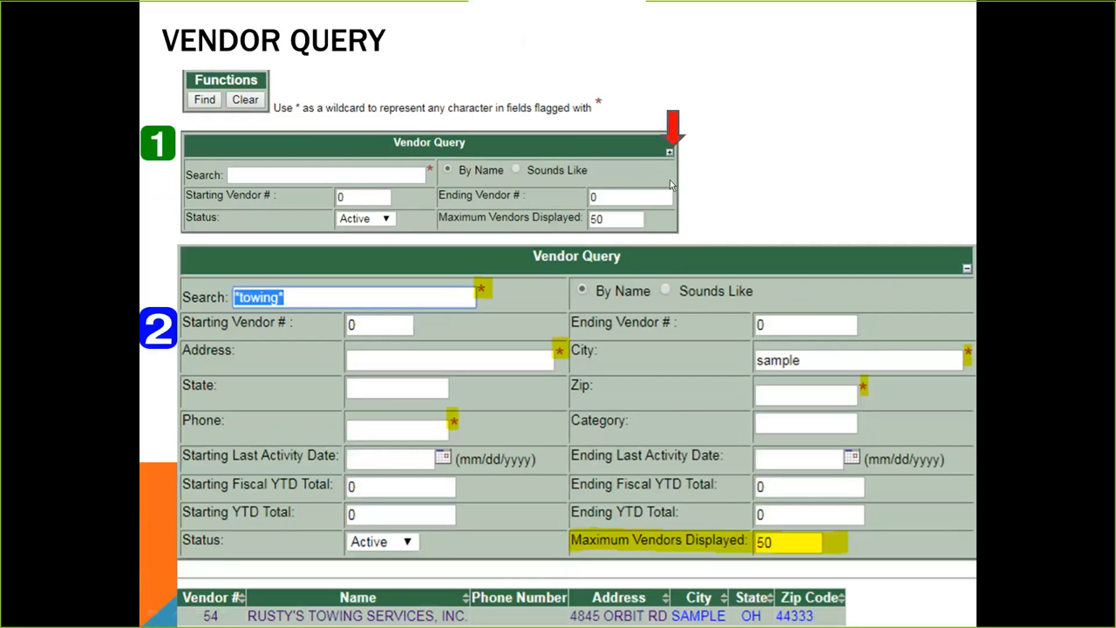
pyautogui.moveTo(698, 300)
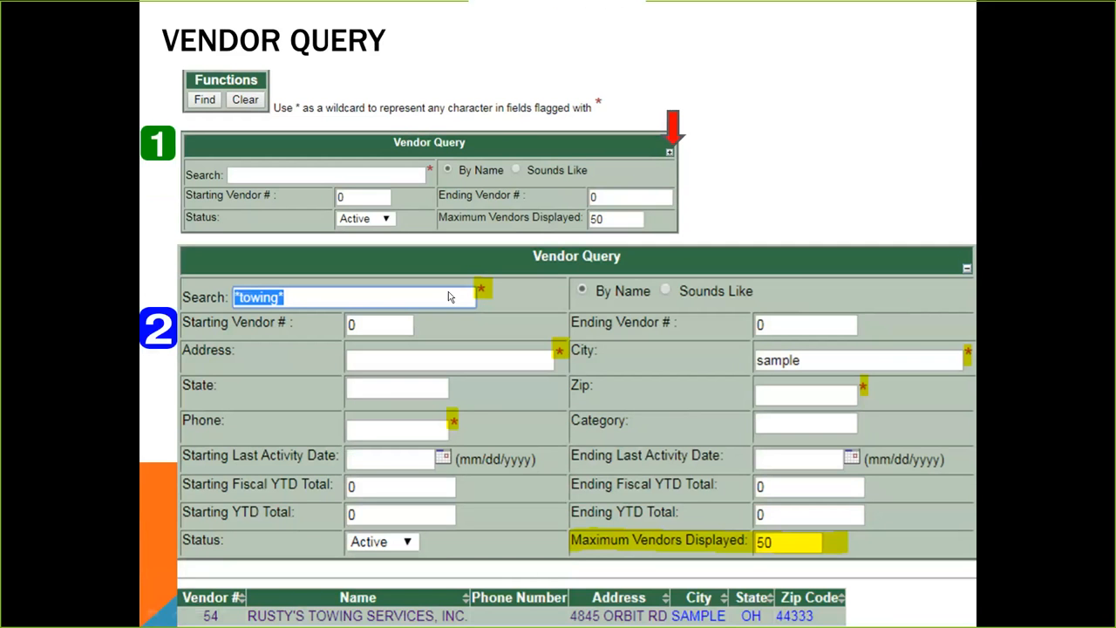
pyautogui.moveTo(451, 428)
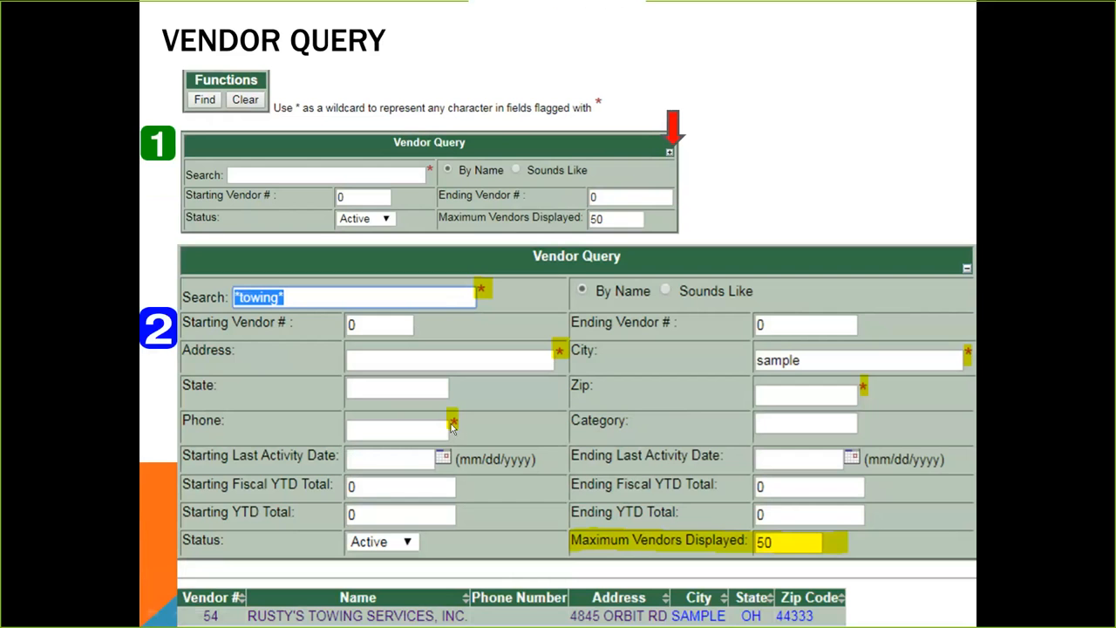
pyautogui.moveTo(464, 419)
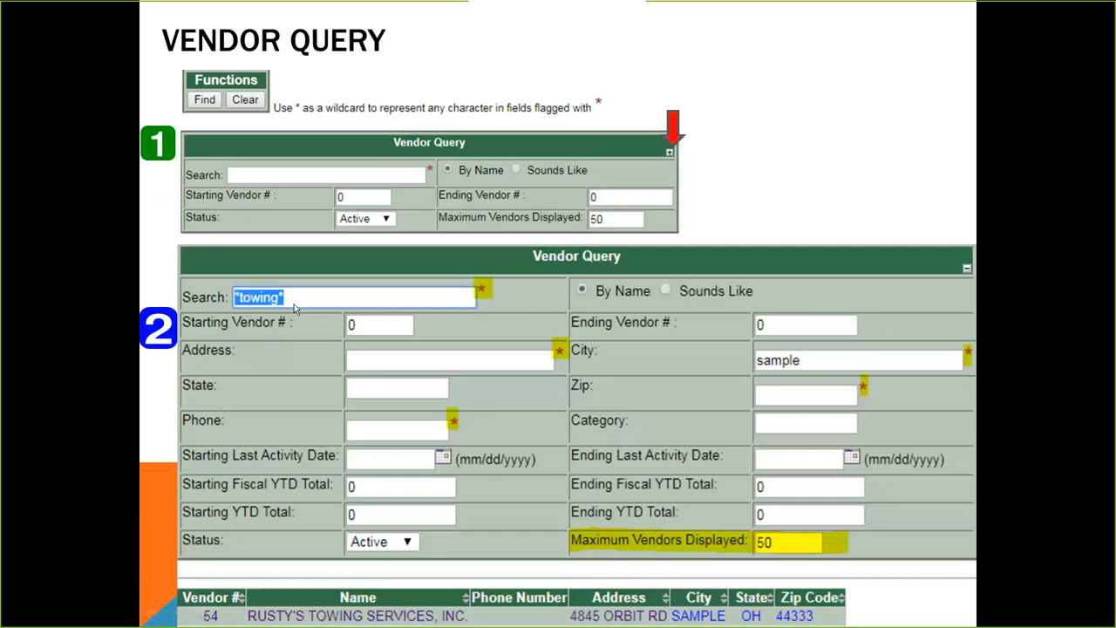
pyautogui.moveTo(307, 314)
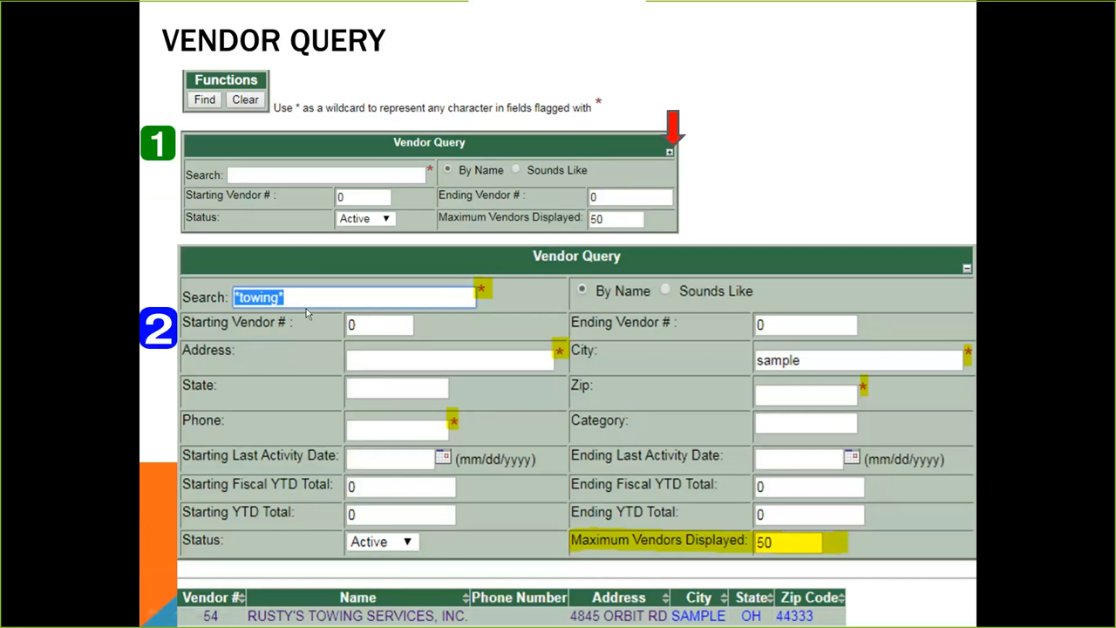
pyautogui.moveTo(800, 356)
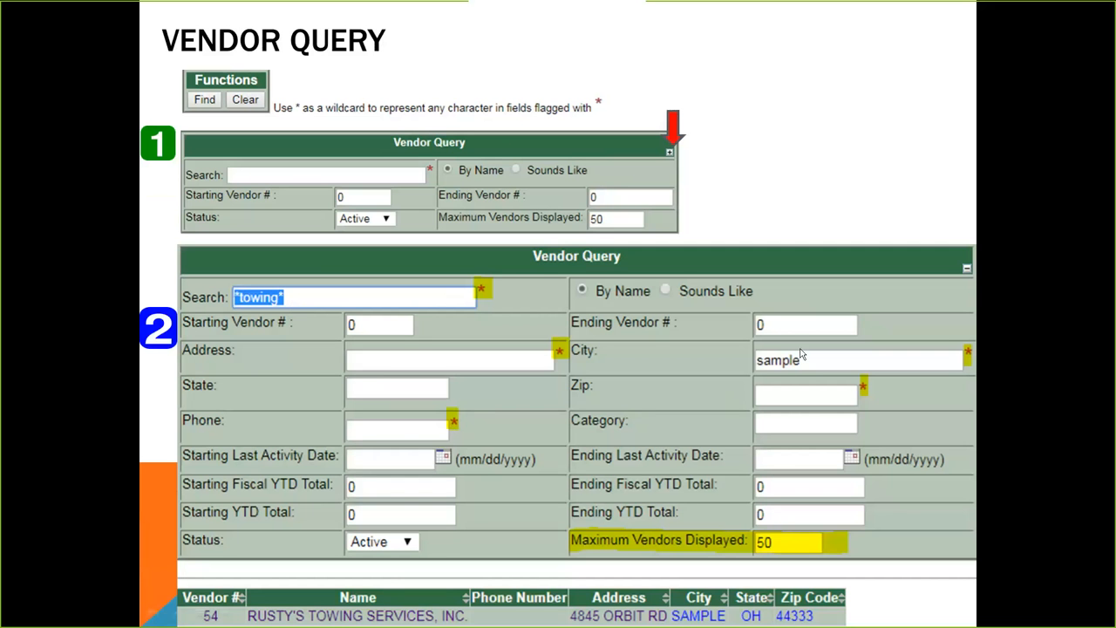
pyautogui.moveTo(740, 370)
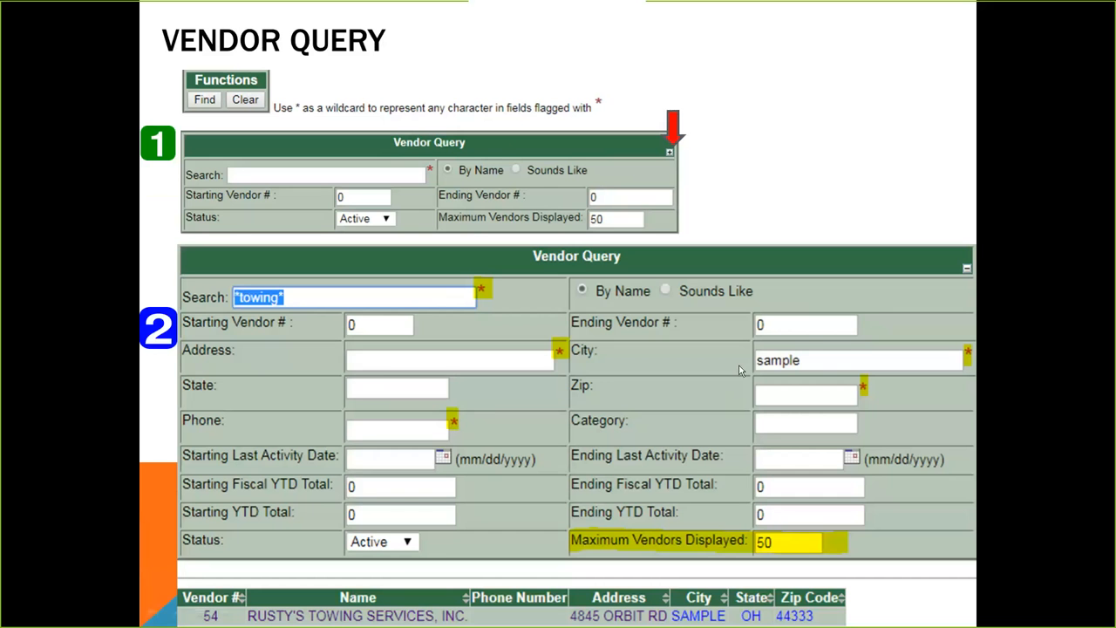
pyautogui.moveTo(662, 384)
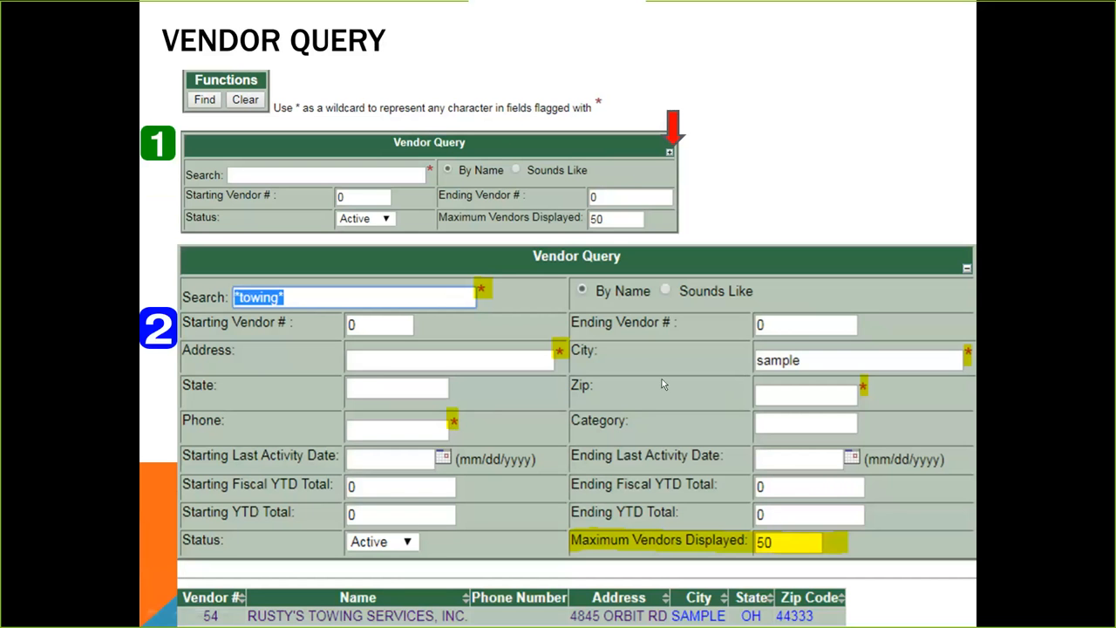
pyautogui.moveTo(488, 467)
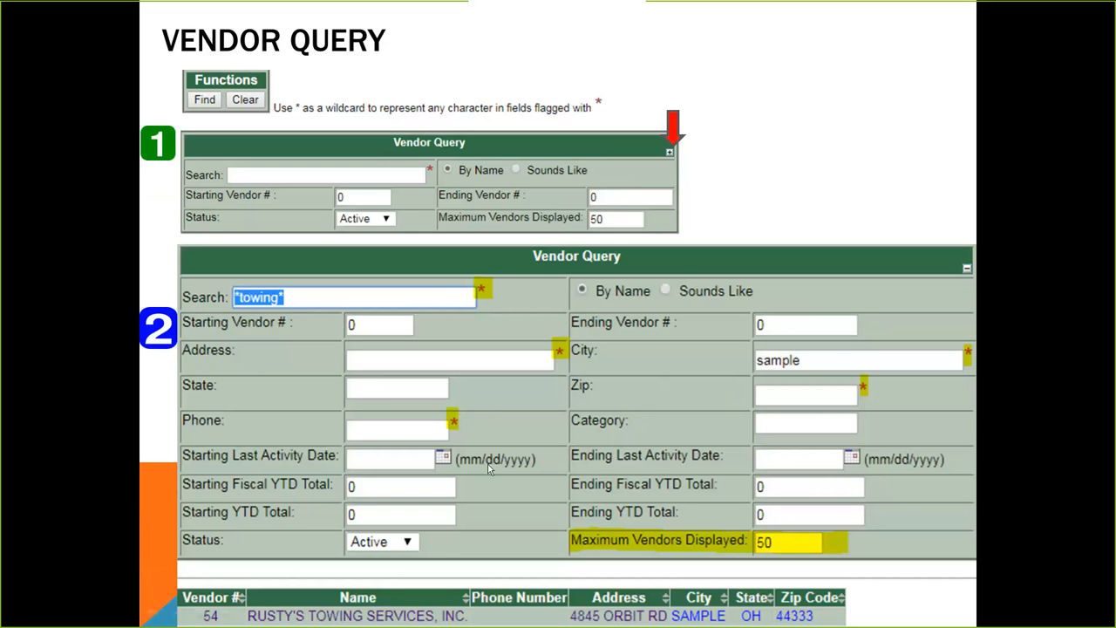
pyautogui.moveTo(509, 462)
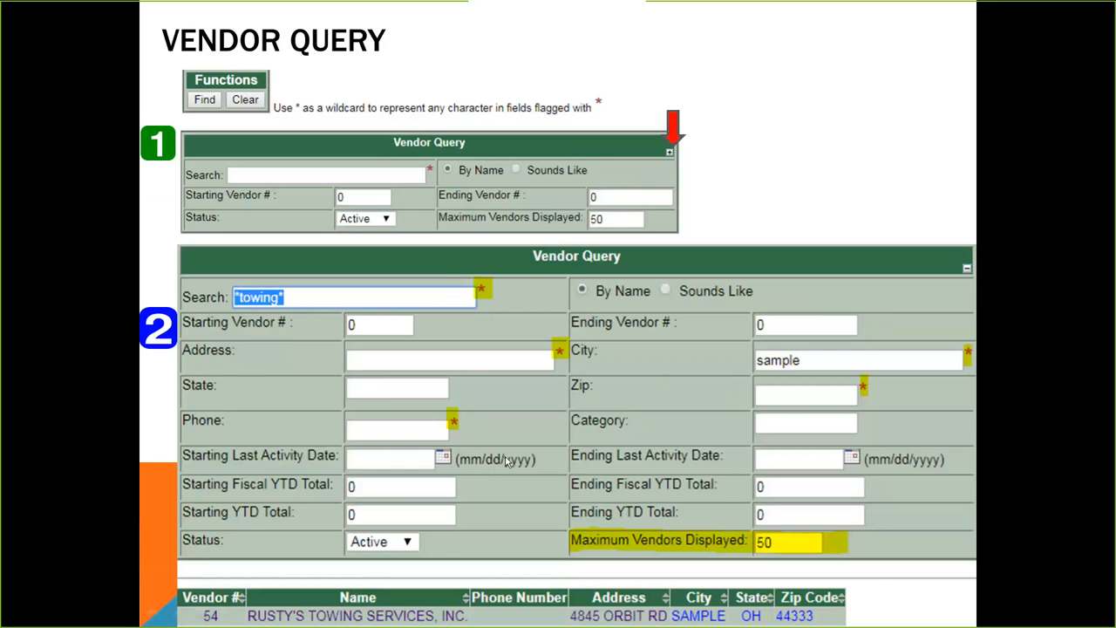
pyautogui.moveTo(366, 619)
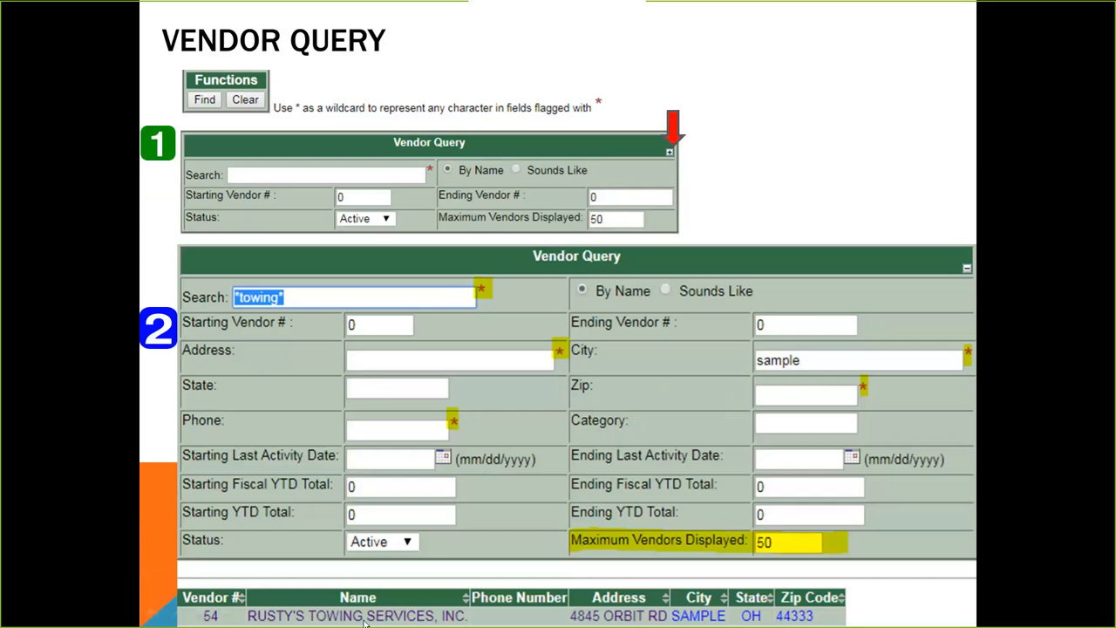
pyautogui.moveTo(678, 619)
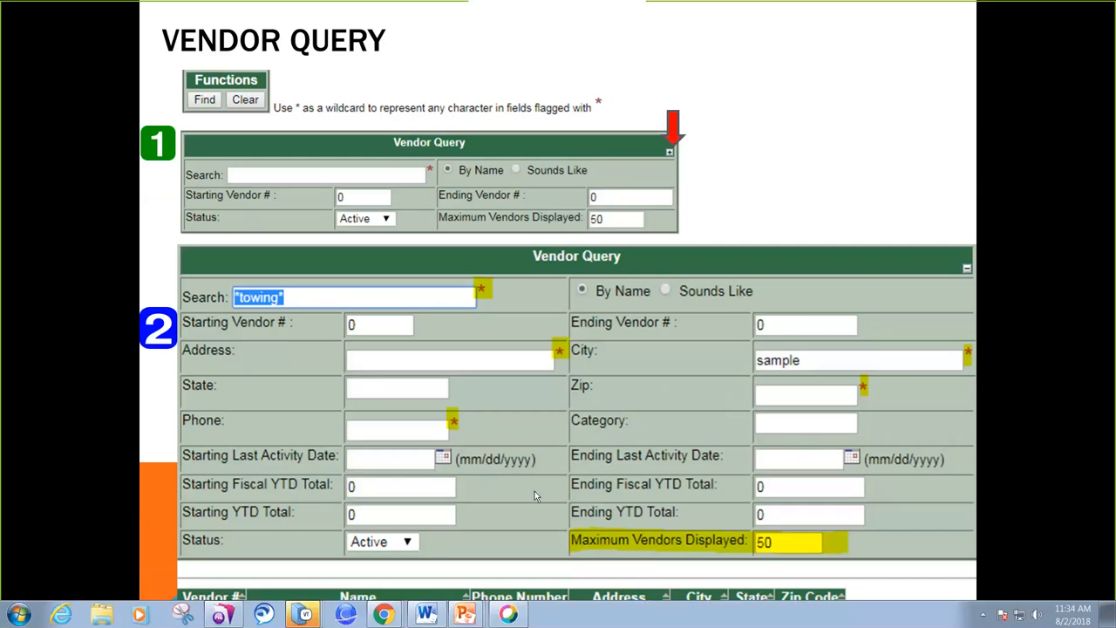
pyautogui.moveTo(586, 525)
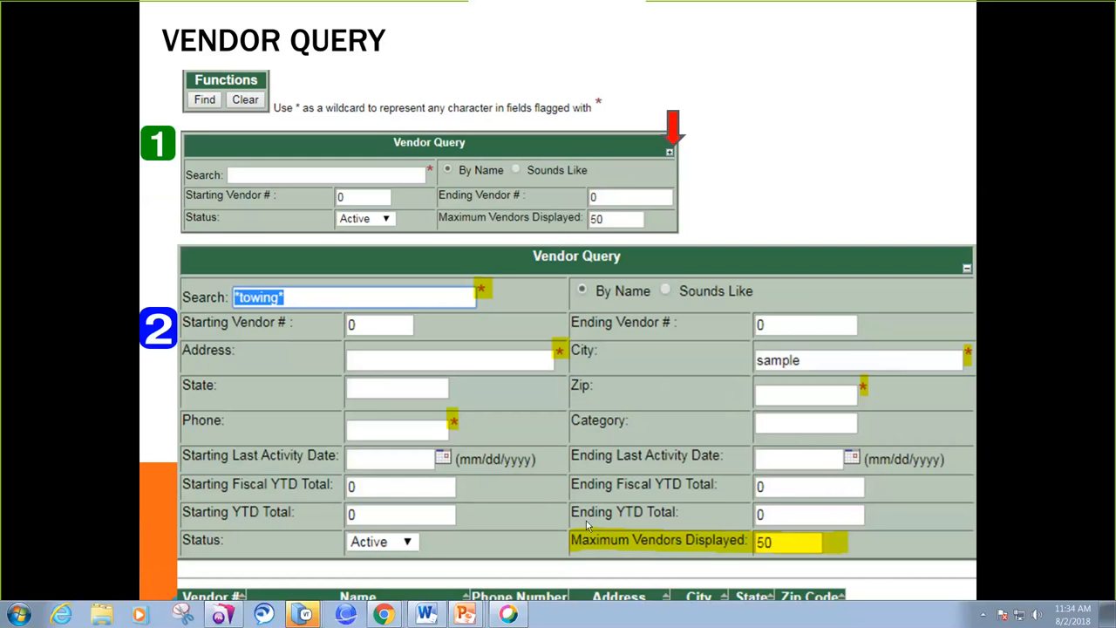
pyautogui.moveTo(767, 560)
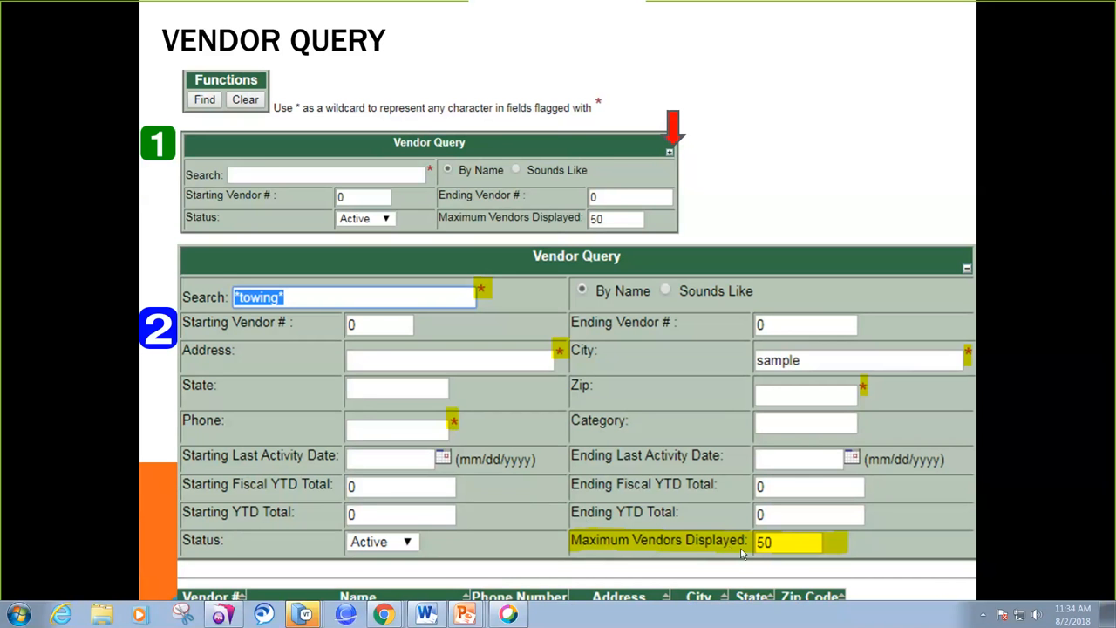
pyautogui.moveTo(762, 565)
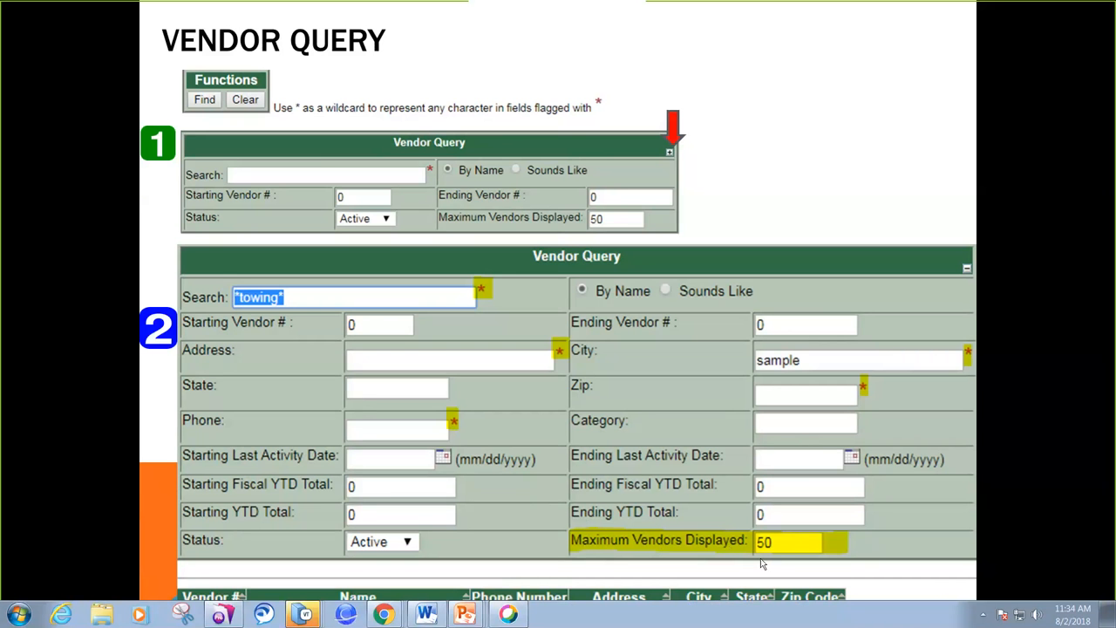
pyautogui.moveTo(783, 558)
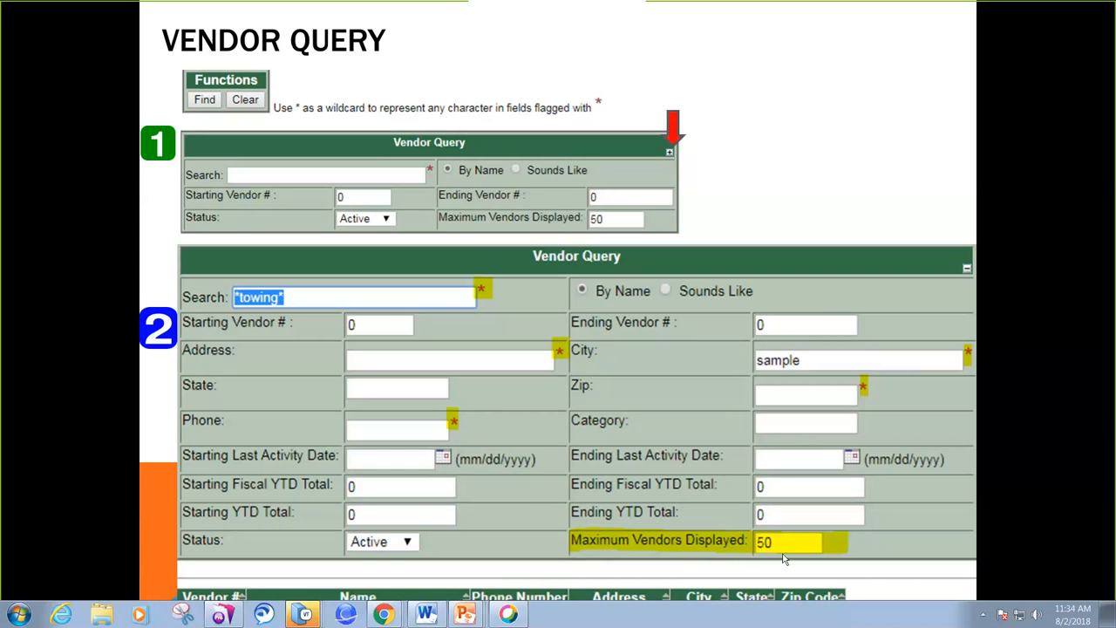
pyautogui.moveTo(683, 565)
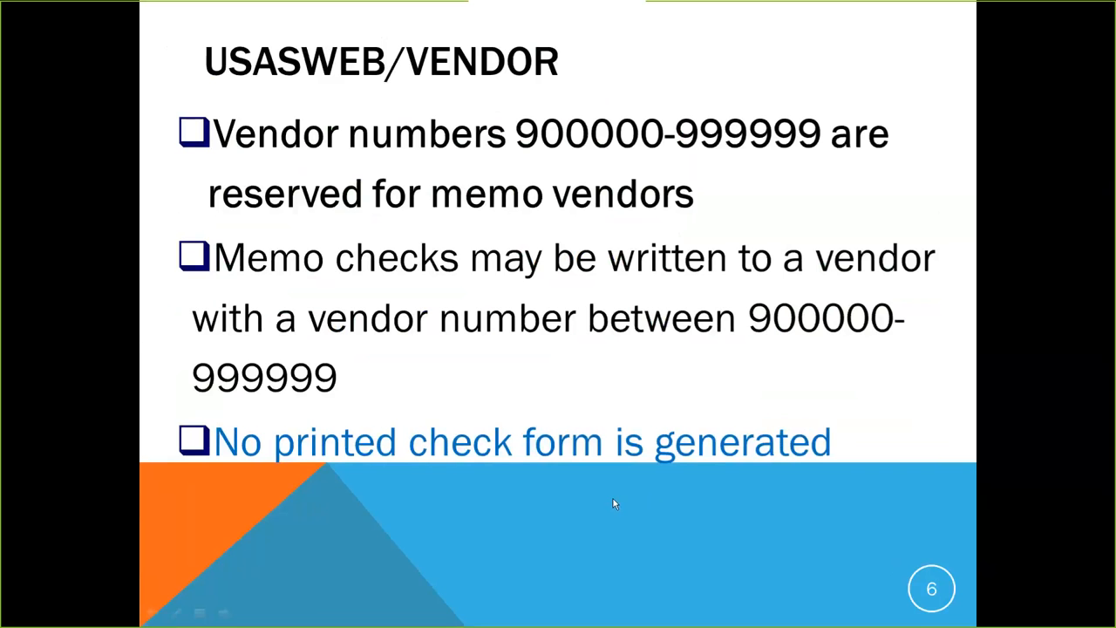
pyautogui.moveTo(463, 366)
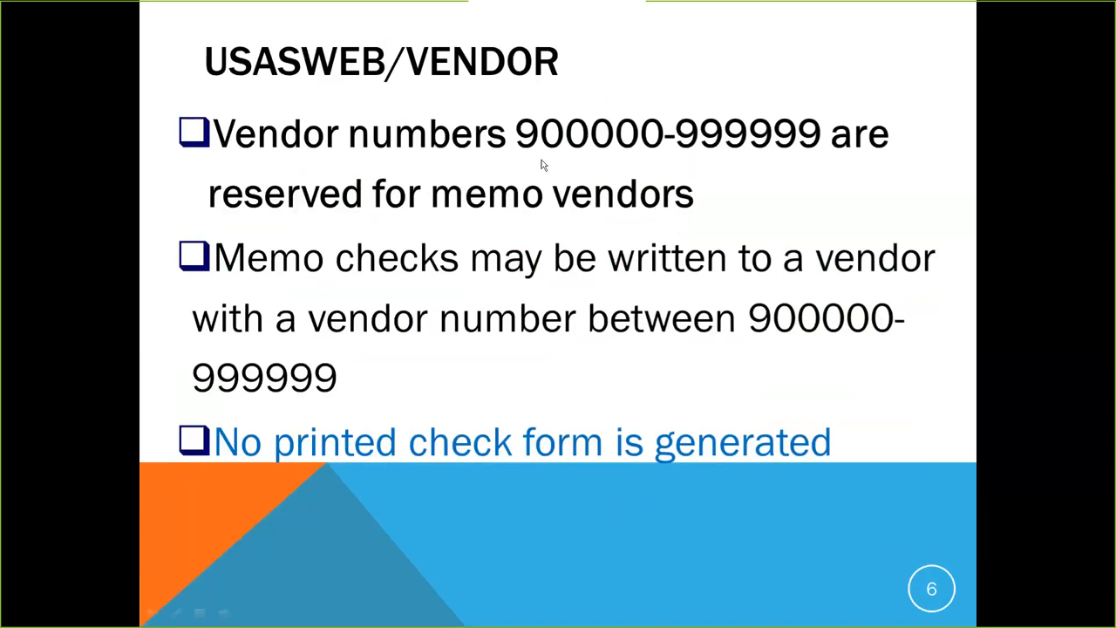
pyautogui.moveTo(537, 161)
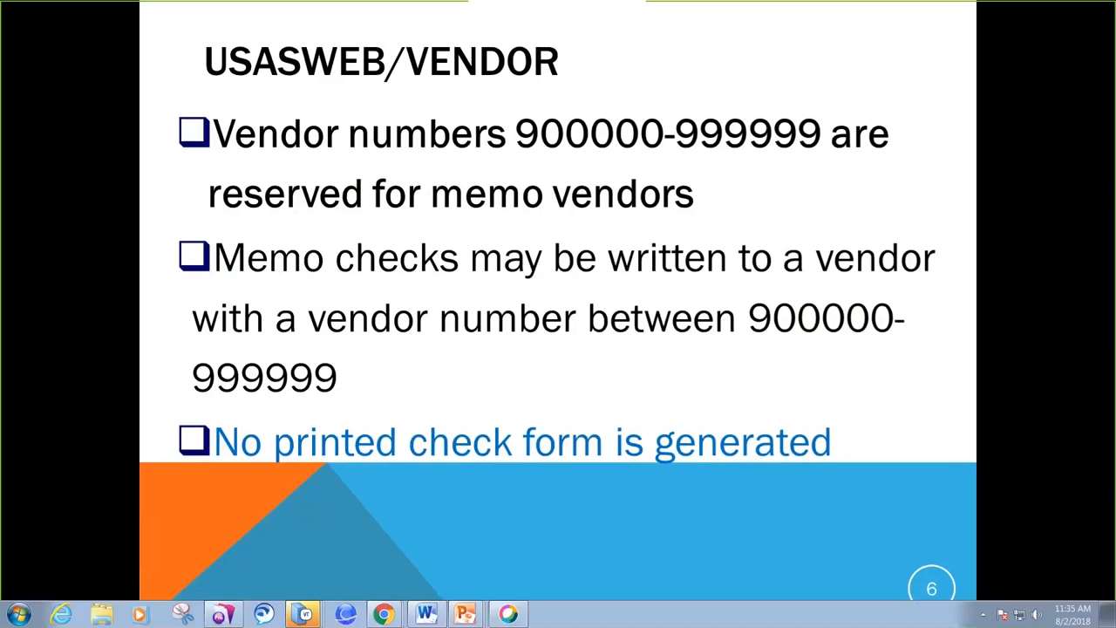
pyautogui.moveTo(601, 157)
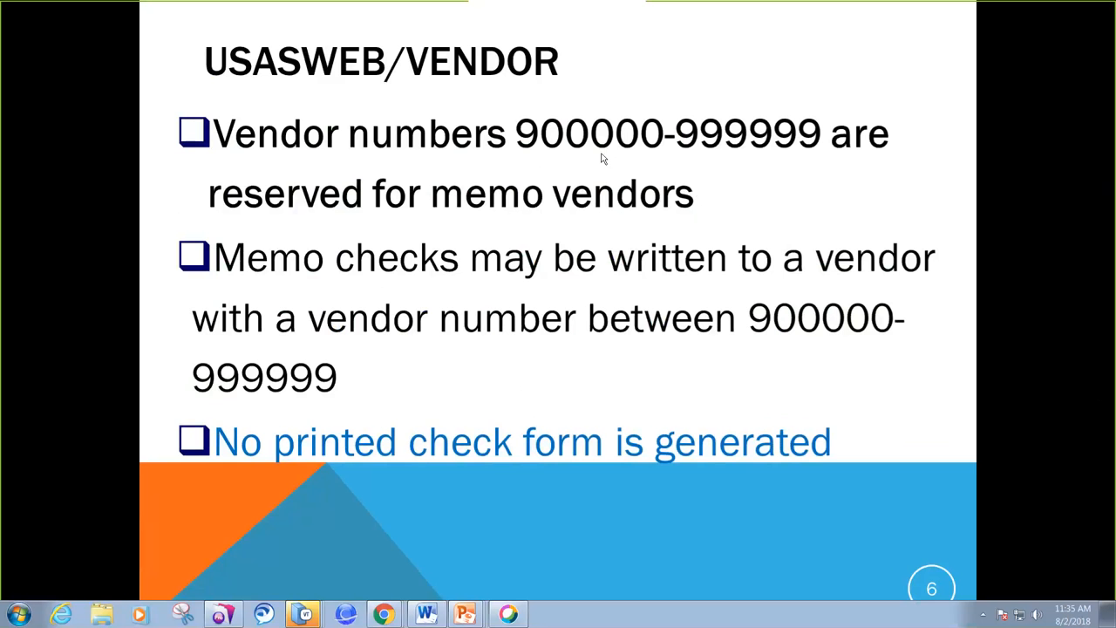
pyautogui.moveTo(782, 163)
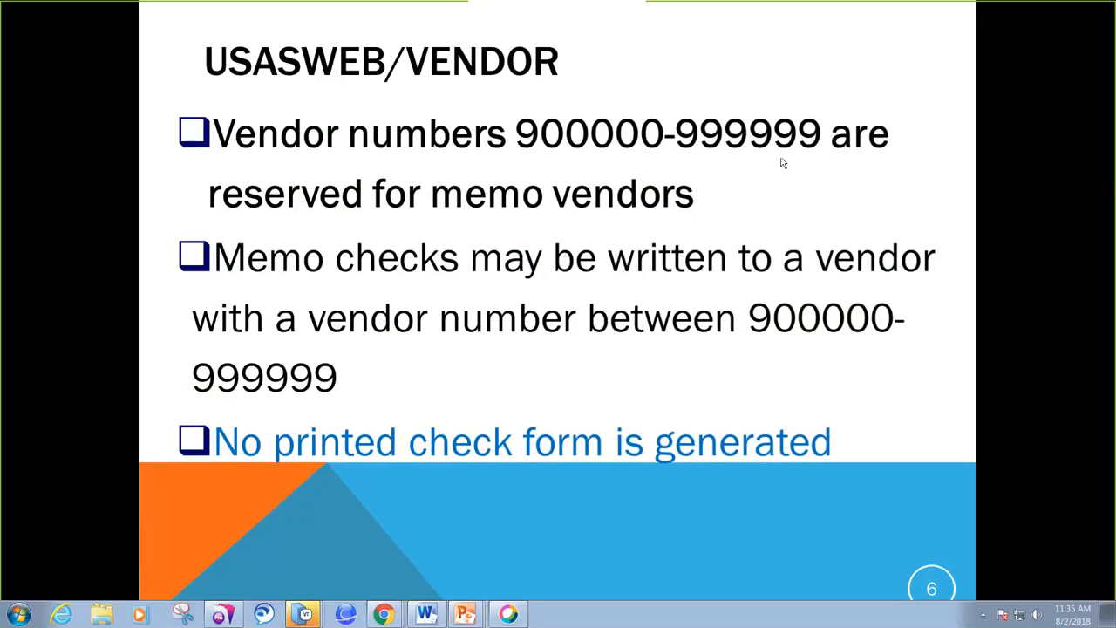
pyautogui.moveTo(542, 152)
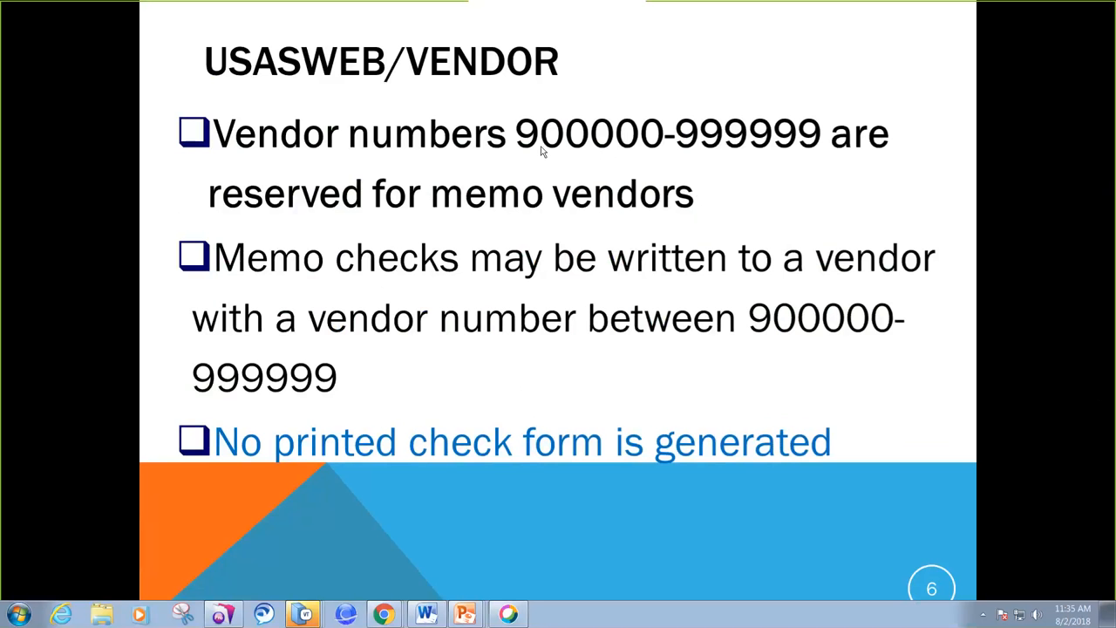
pyautogui.moveTo(680, 153)
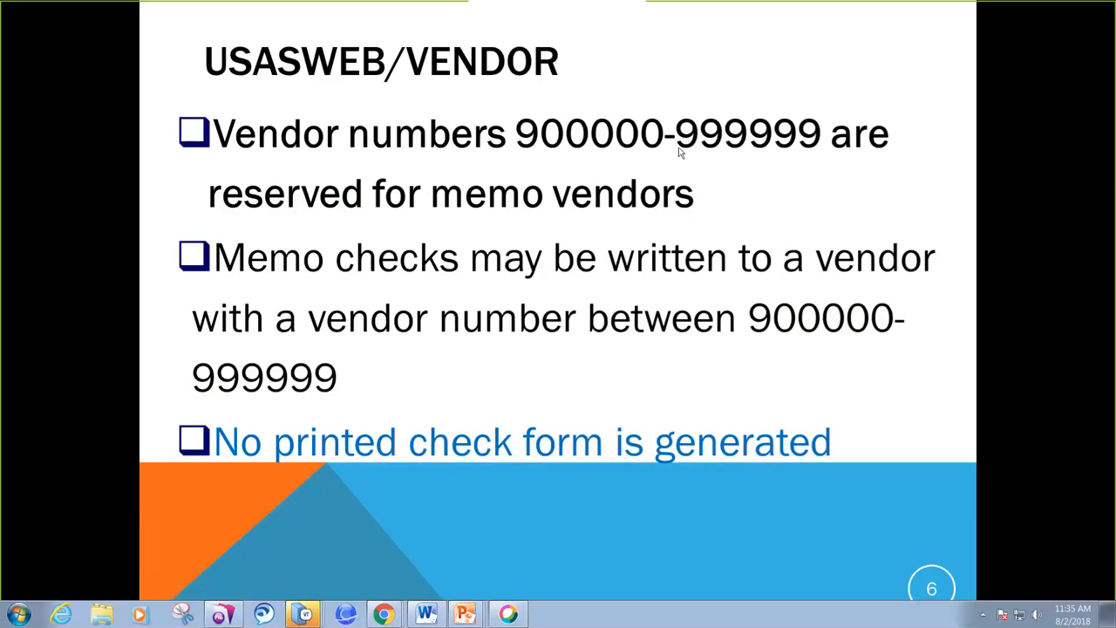
pyautogui.moveTo(781, 153)
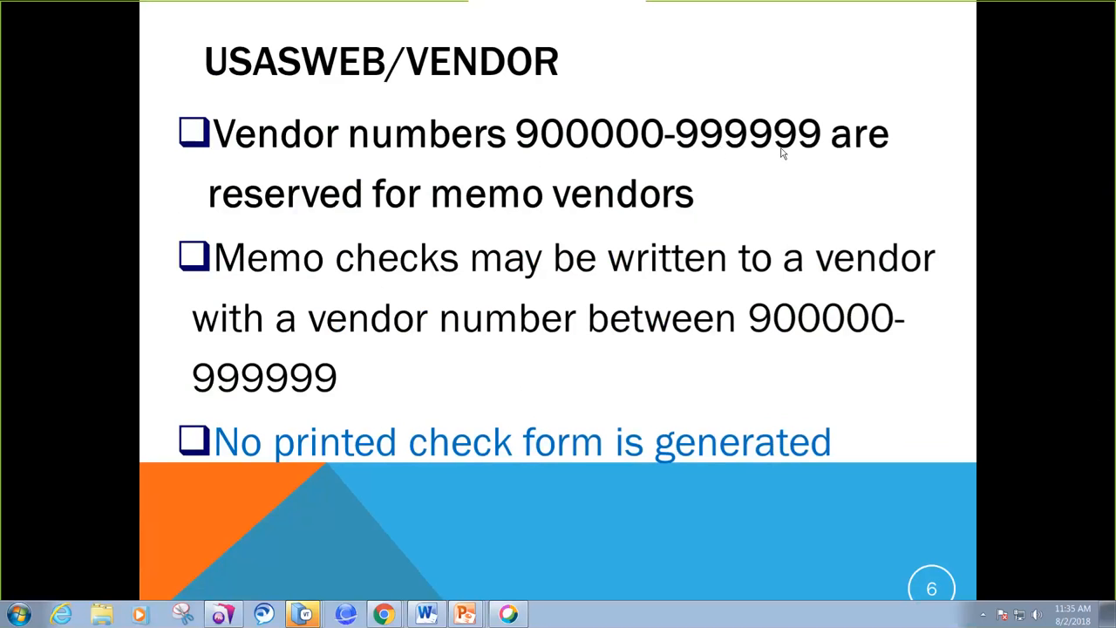
pyautogui.moveTo(454, 210)
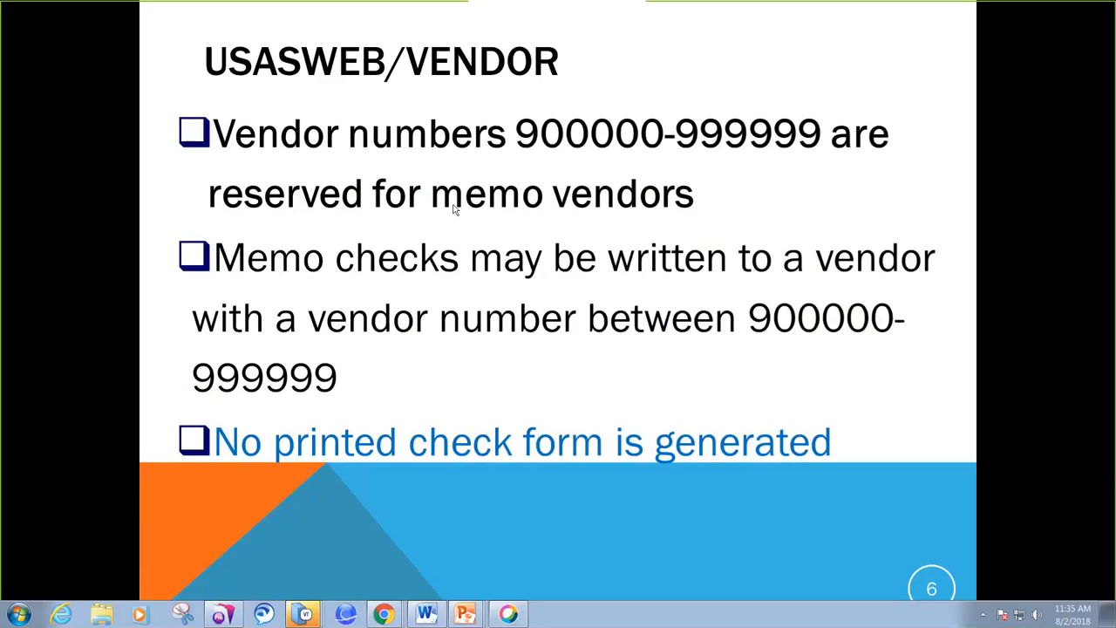
pyautogui.moveTo(347, 265)
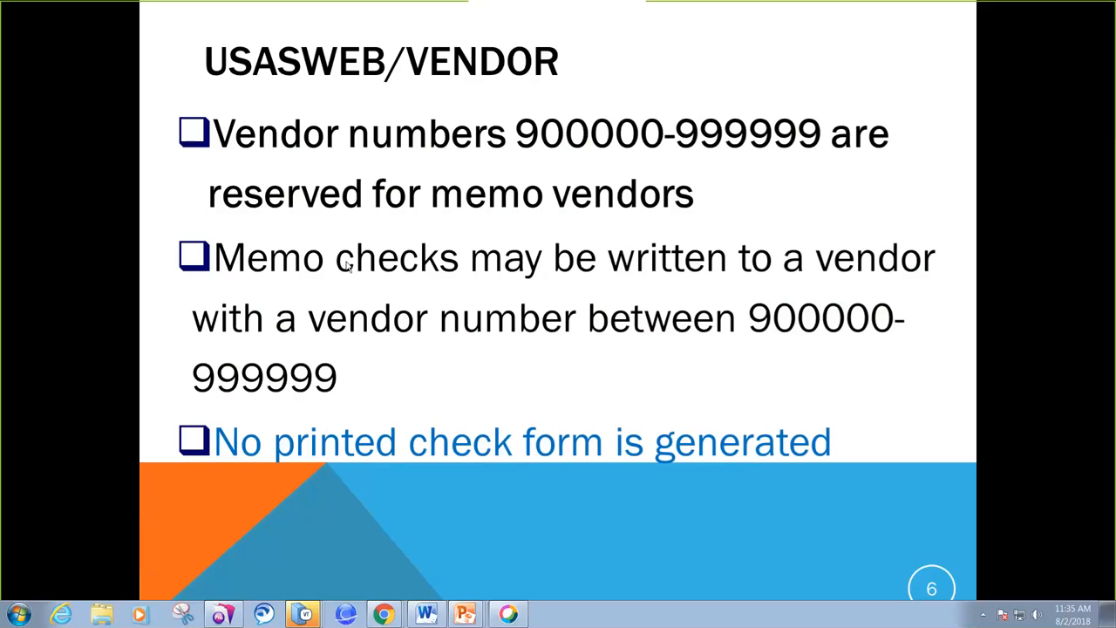
pyautogui.moveTo(183, 253)
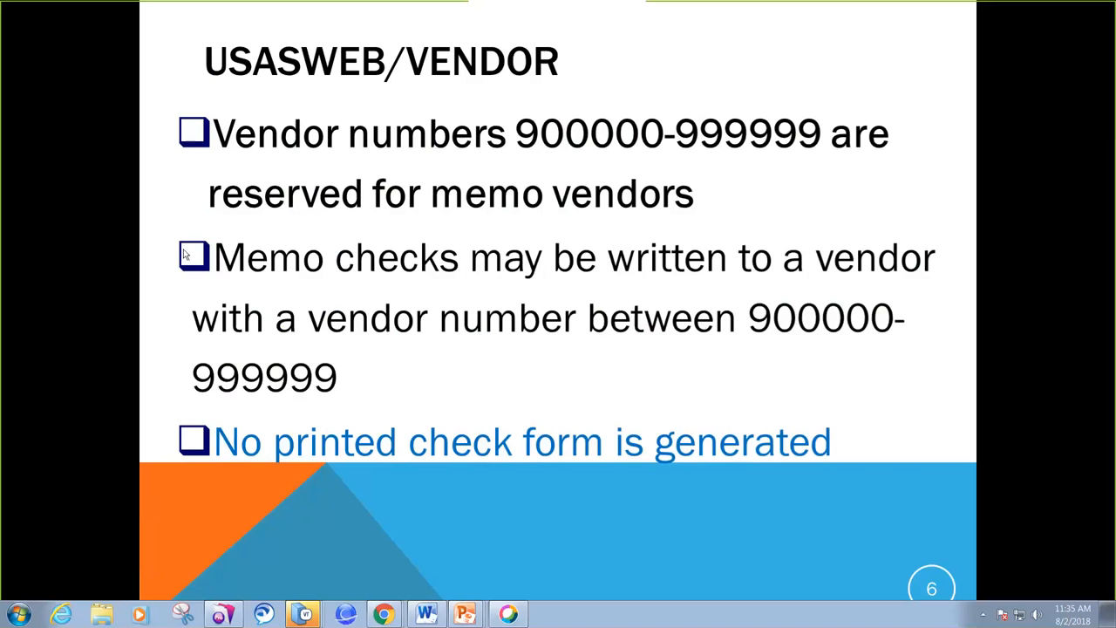
pyautogui.moveTo(112, 281)
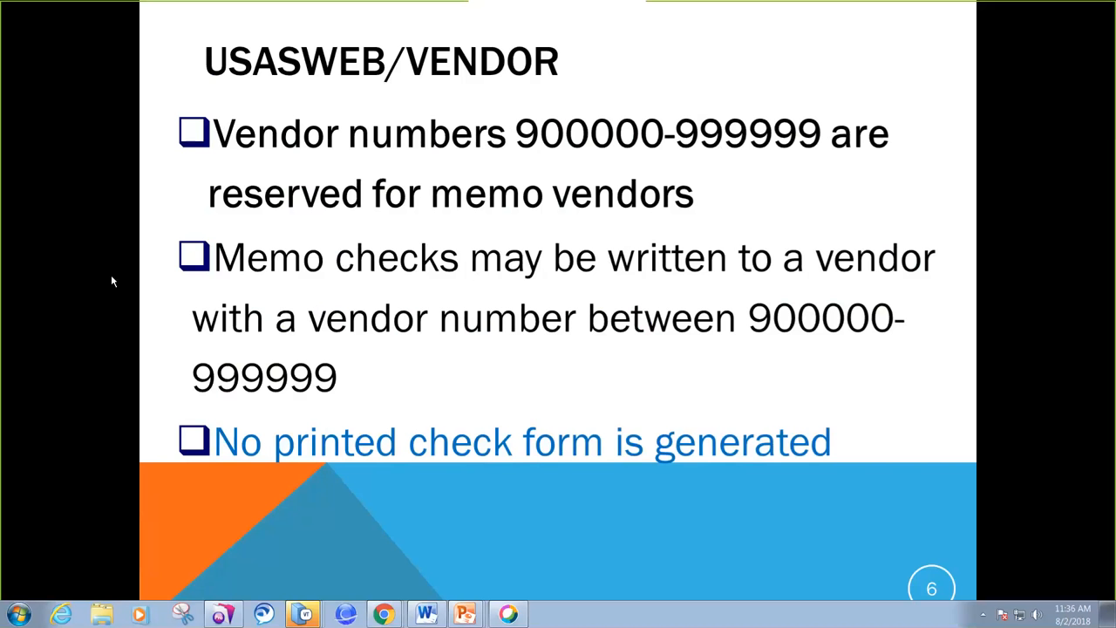
pyautogui.moveTo(103, 304)
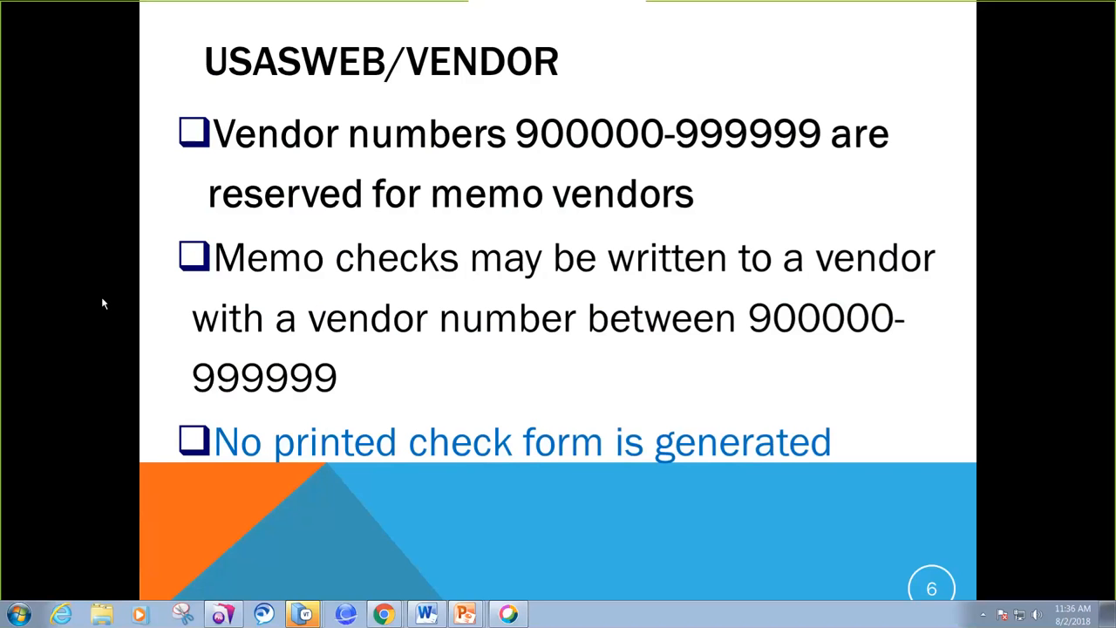
pyautogui.moveTo(183, 324)
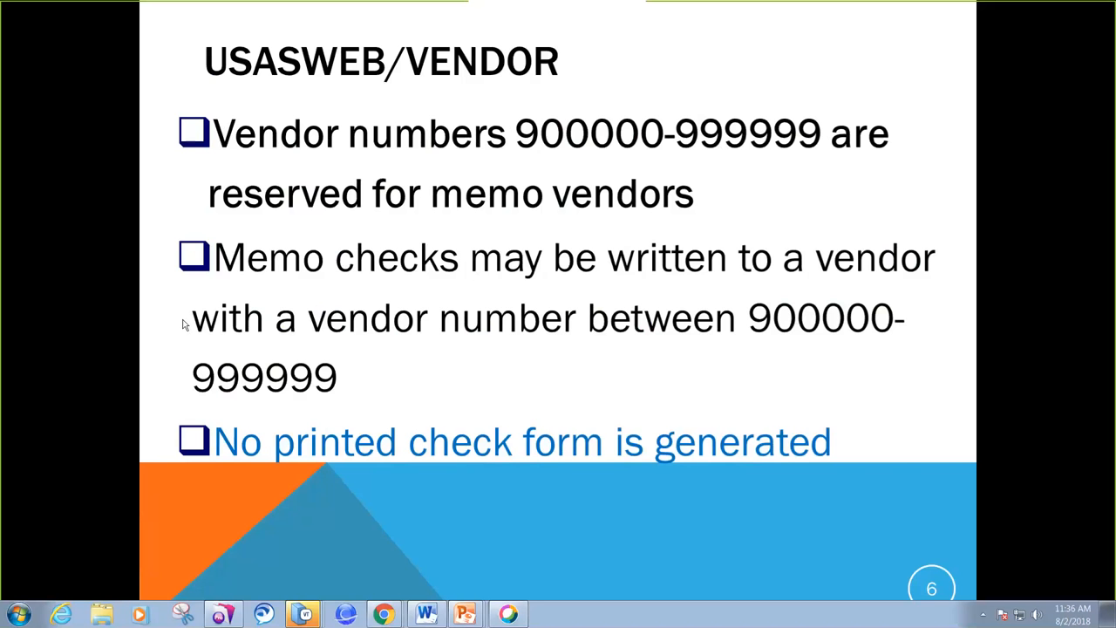